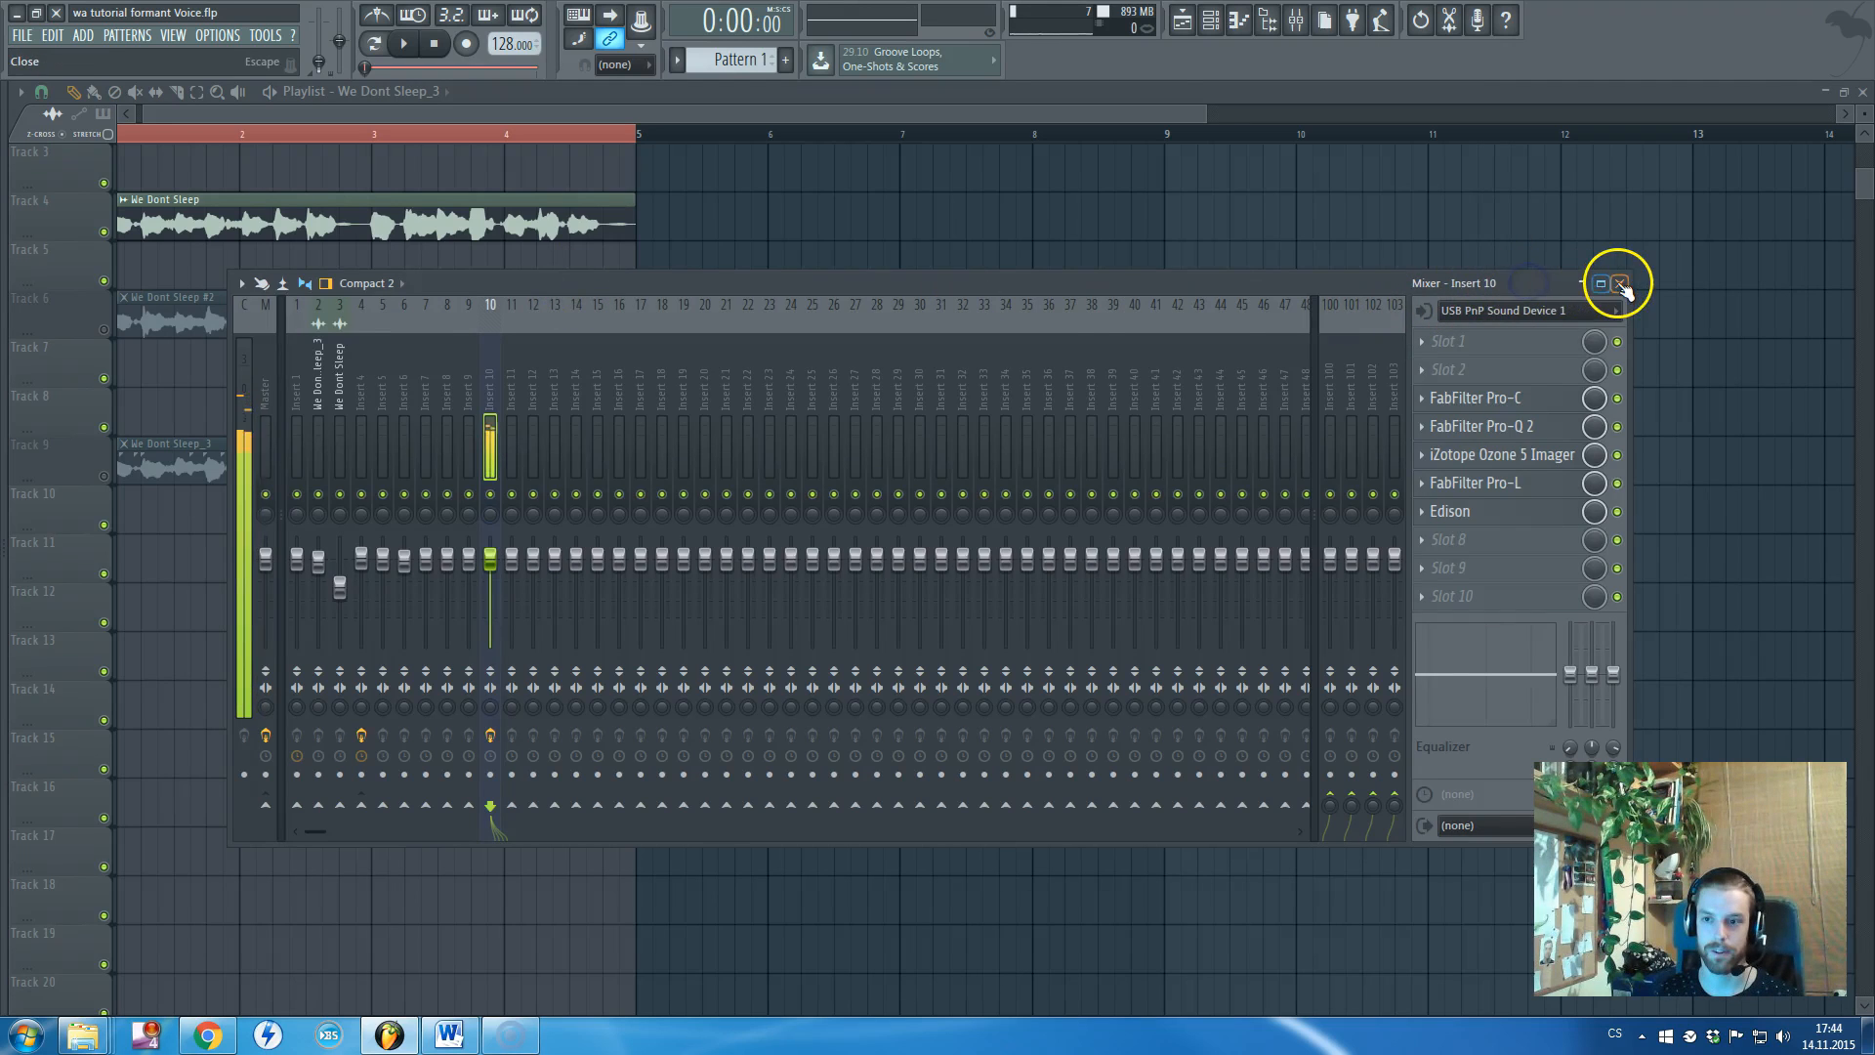
Close the Mixer window so only the playlist with the vocal clips remains
click(1620, 285)
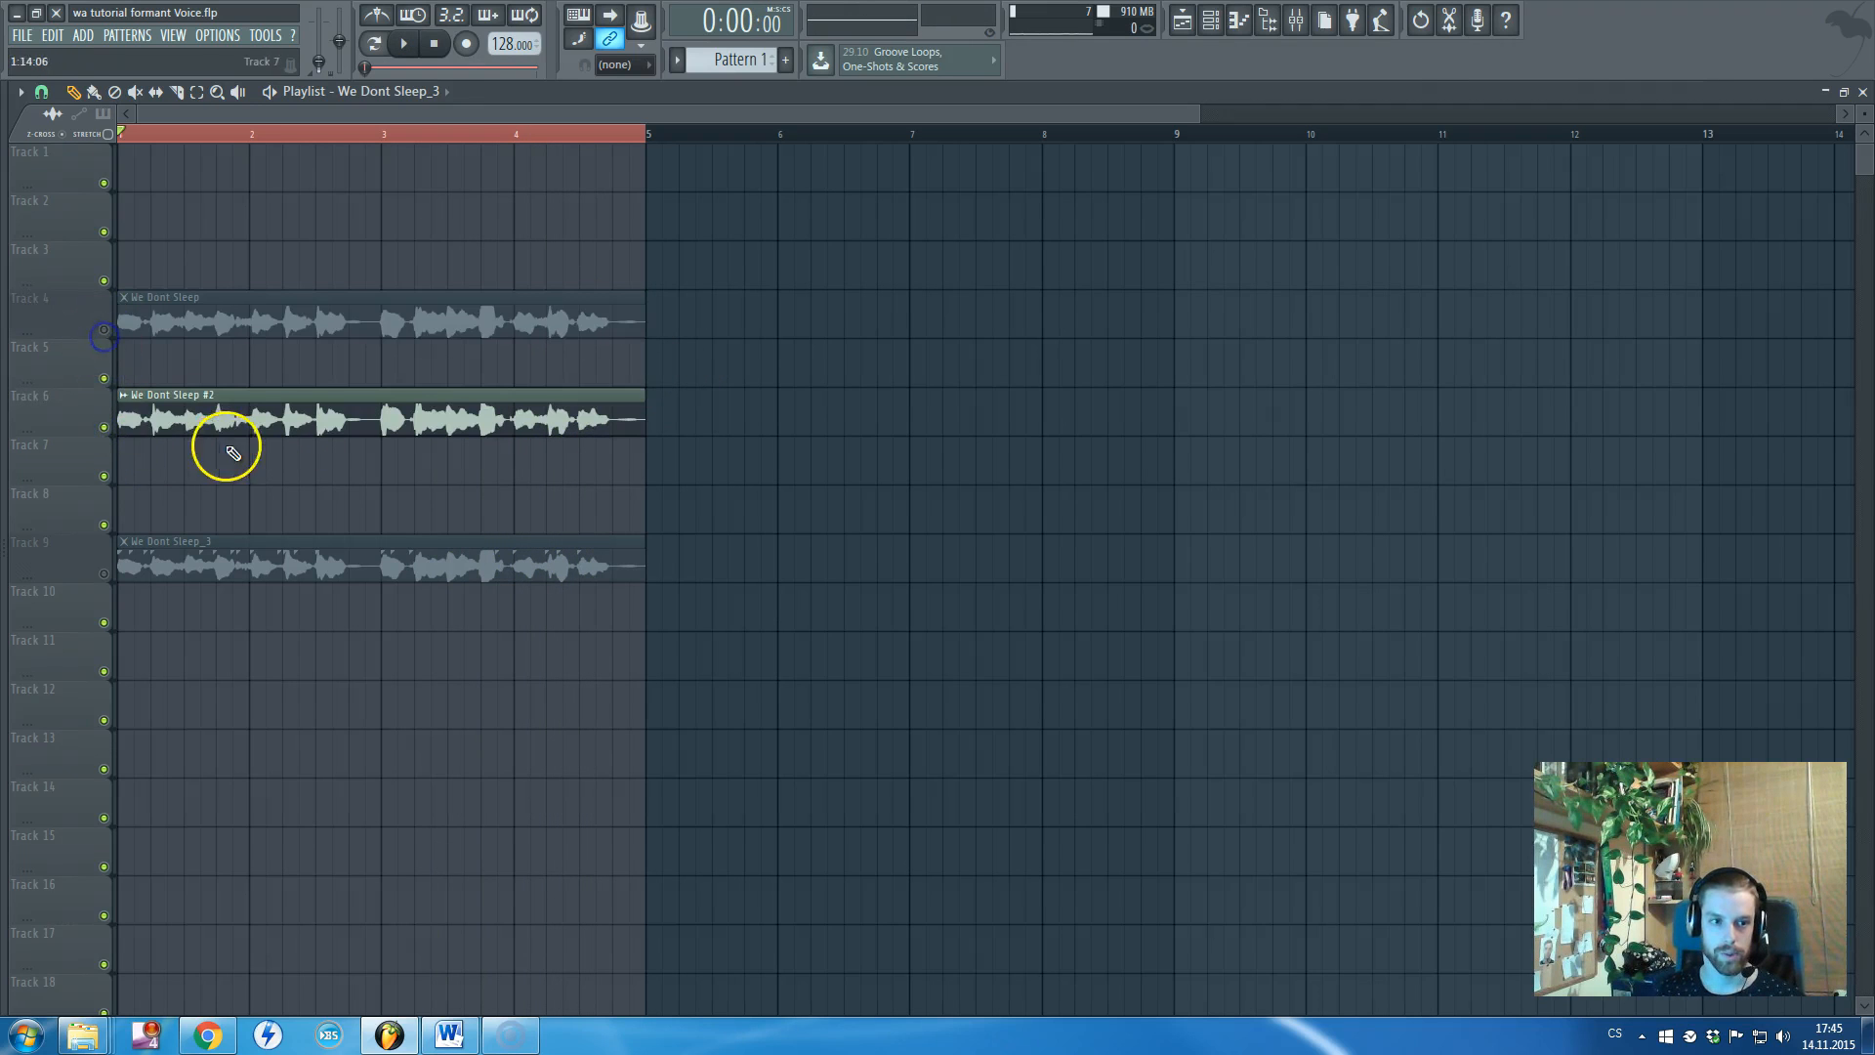
Raise the Pitch knob in the We Dont Sleep #2 sample settings and close them
double_click(225, 416)
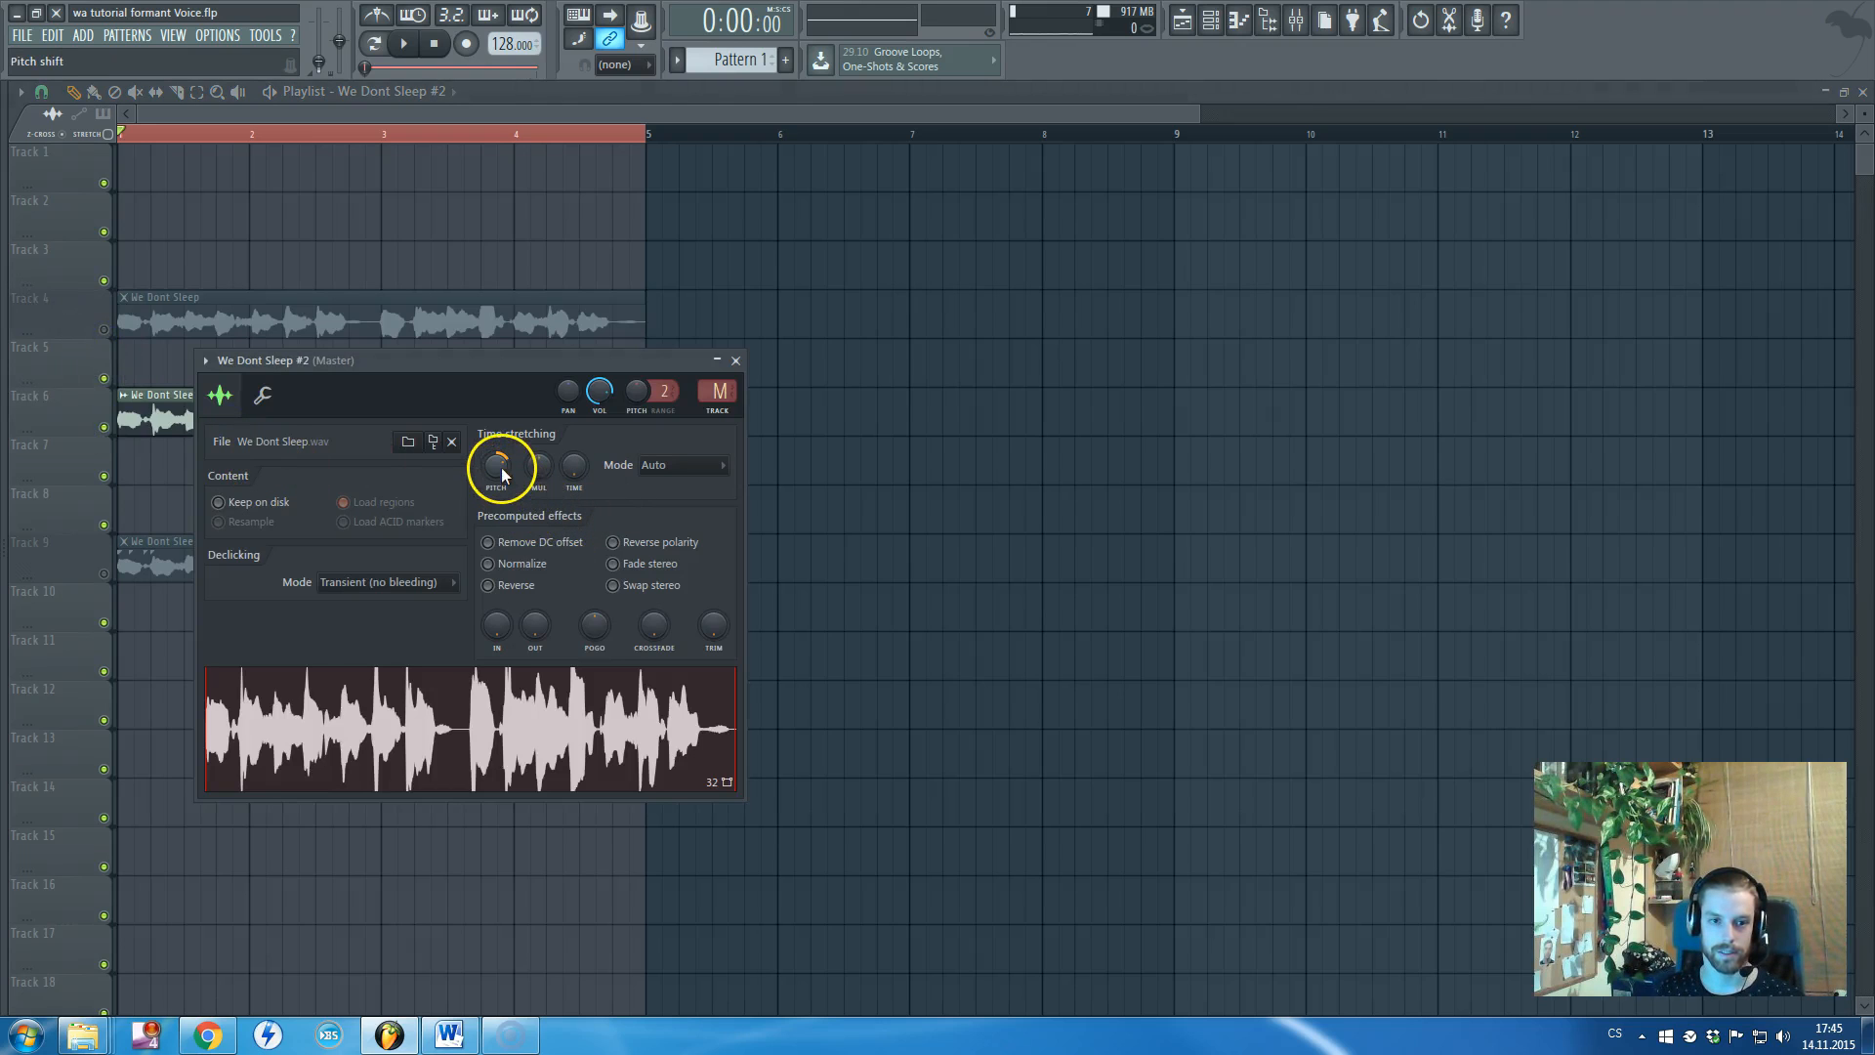
mouse_move(535, 469)
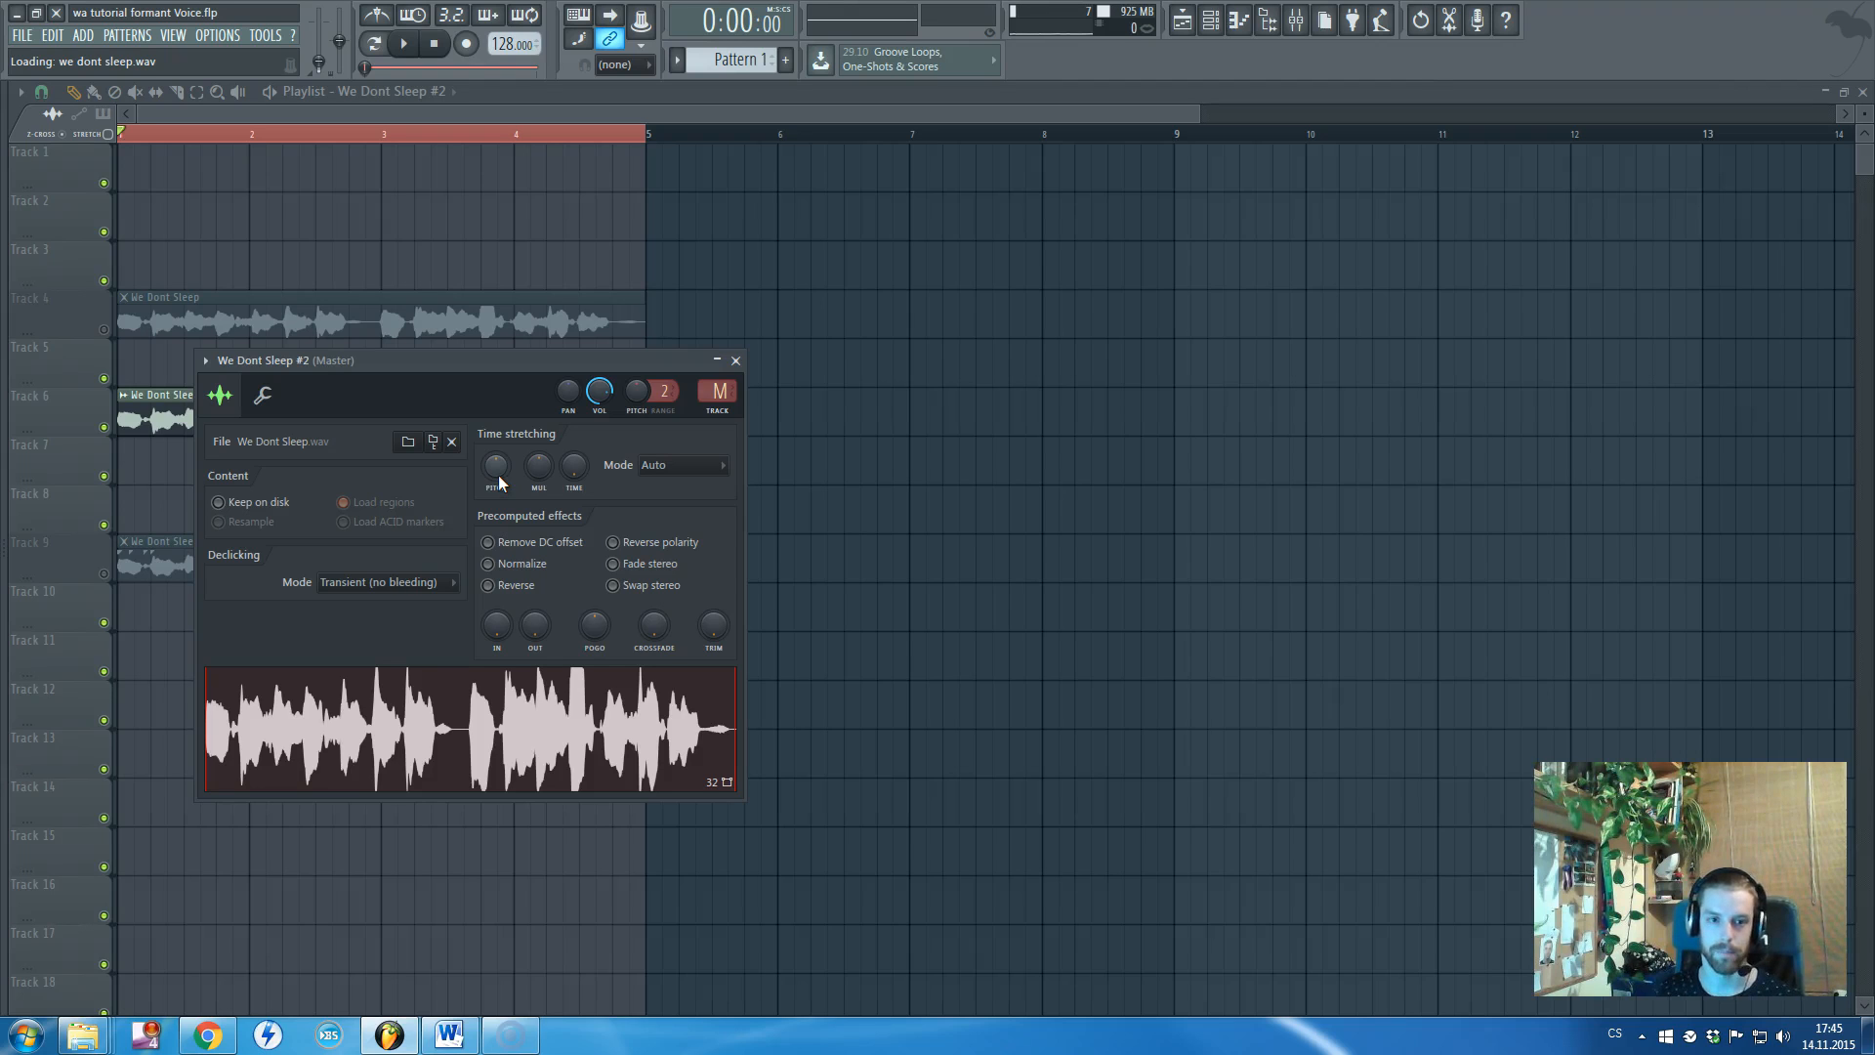
drag(494, 465, 494, 429)
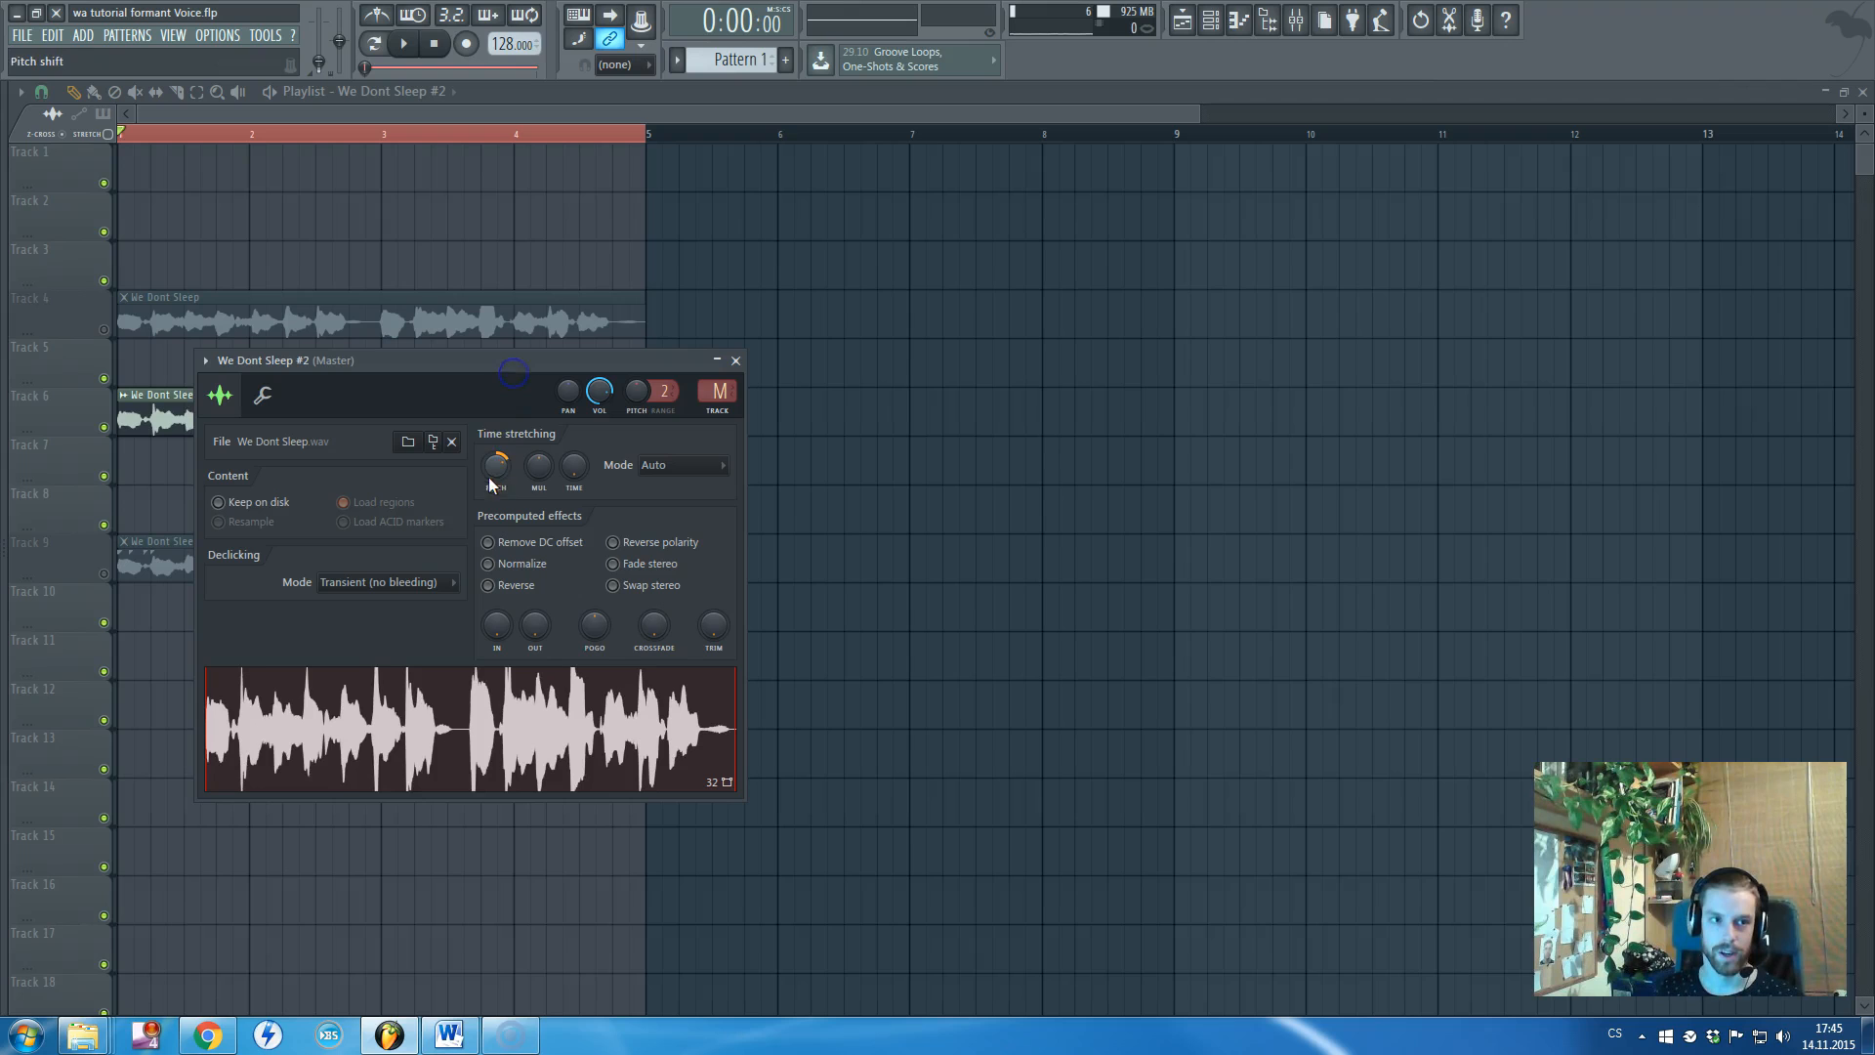
mouse_move(734, 359)
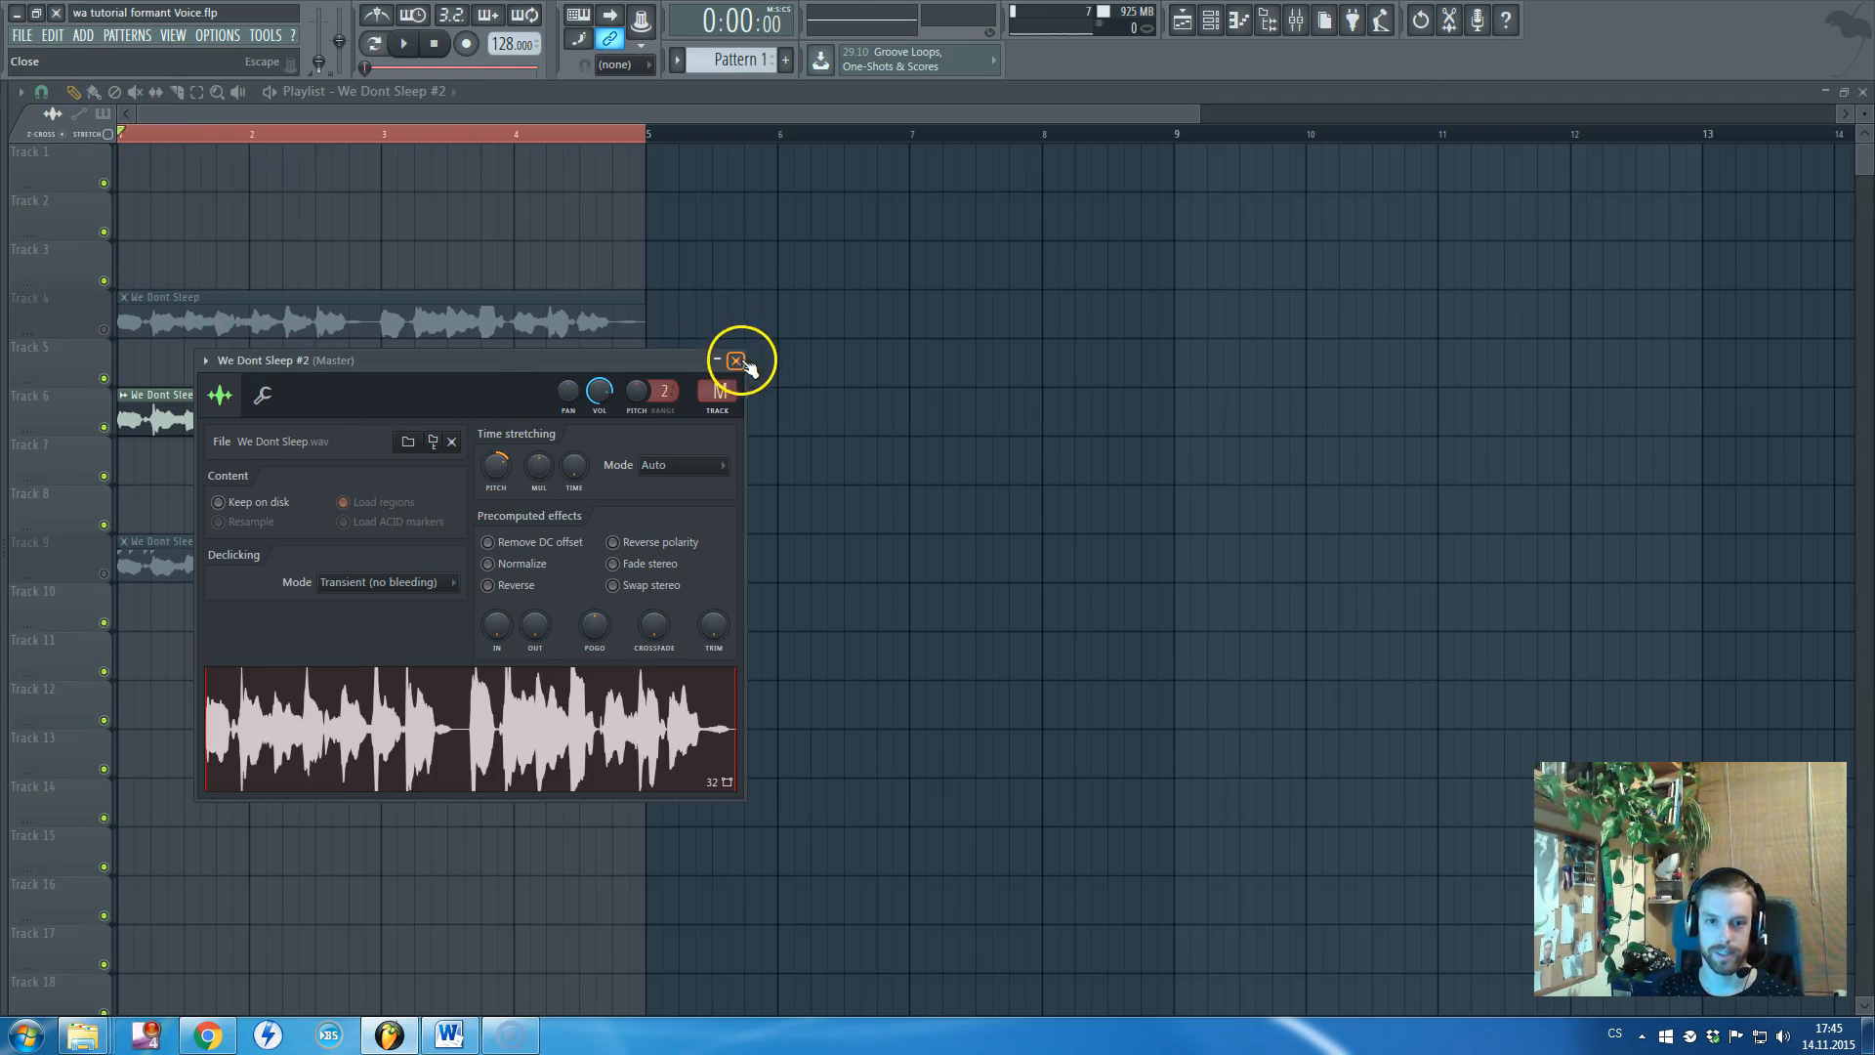
click(738, 359)
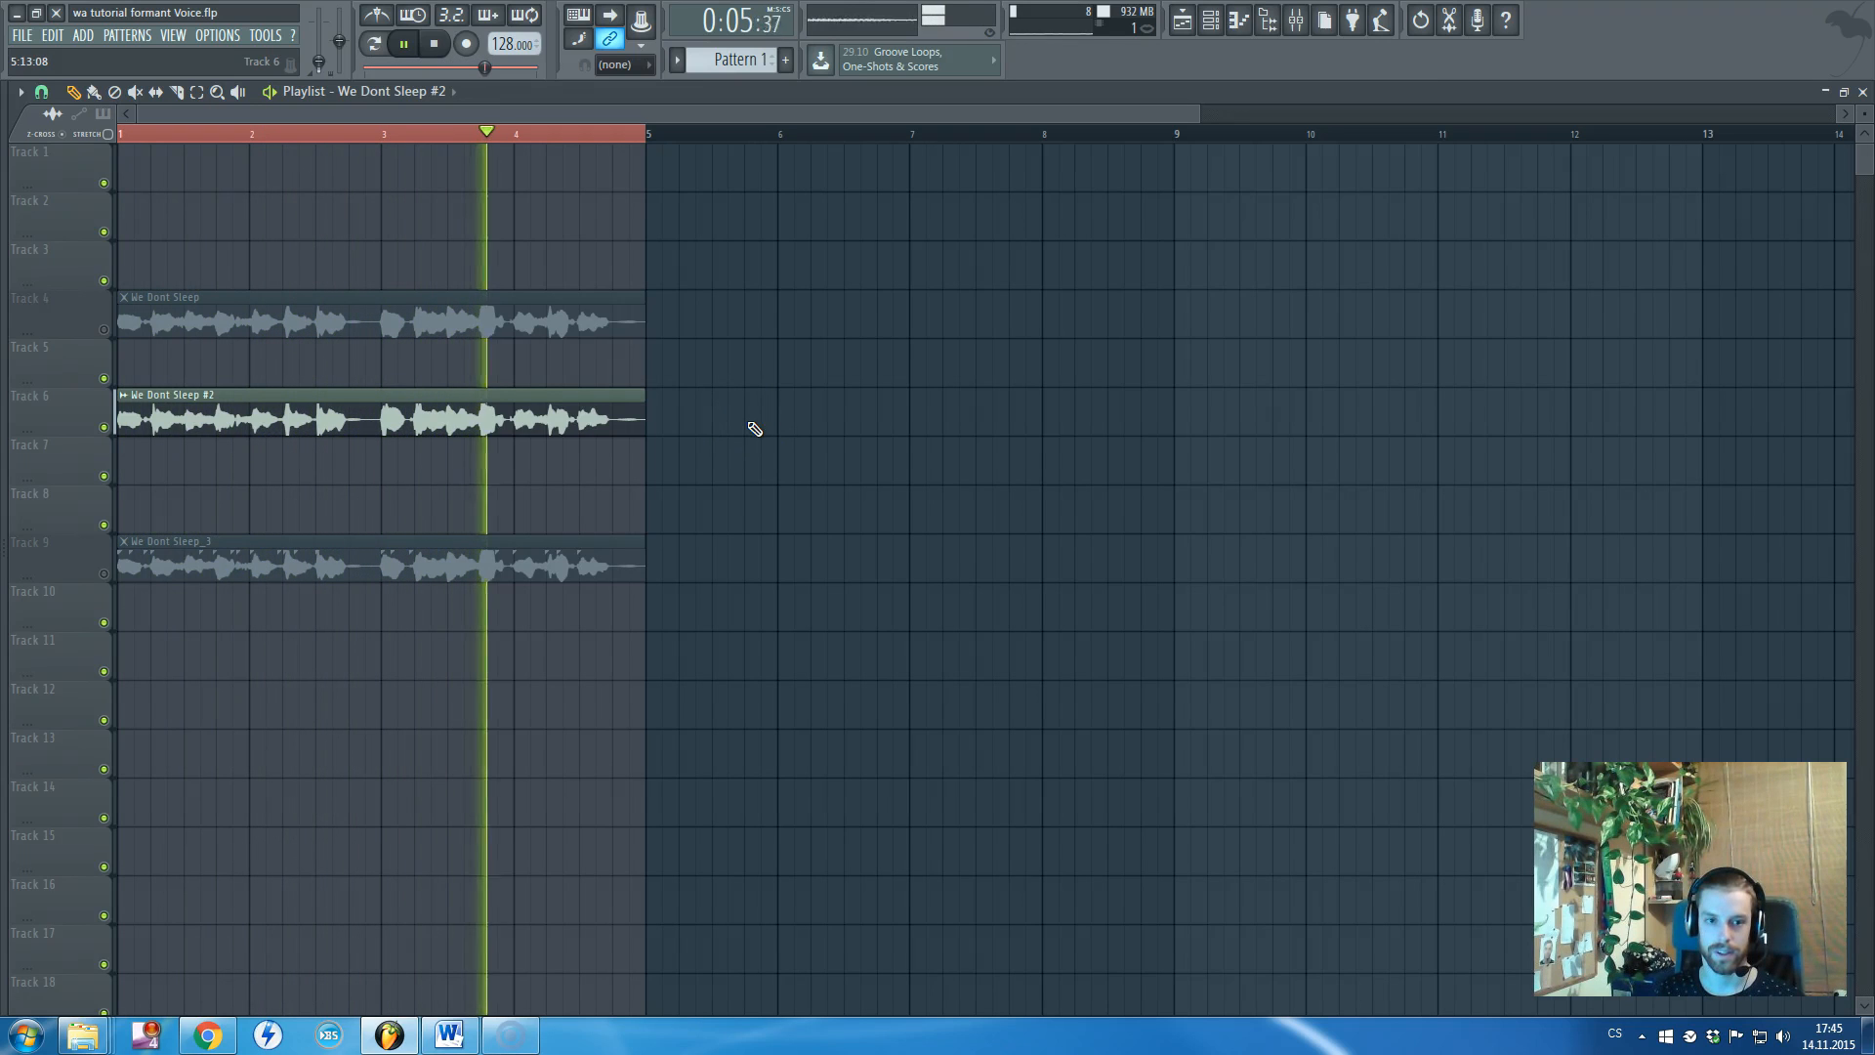
Mute the pitched track 6 copy so the original We Dont Sleep clips play instead
click(434, 45)
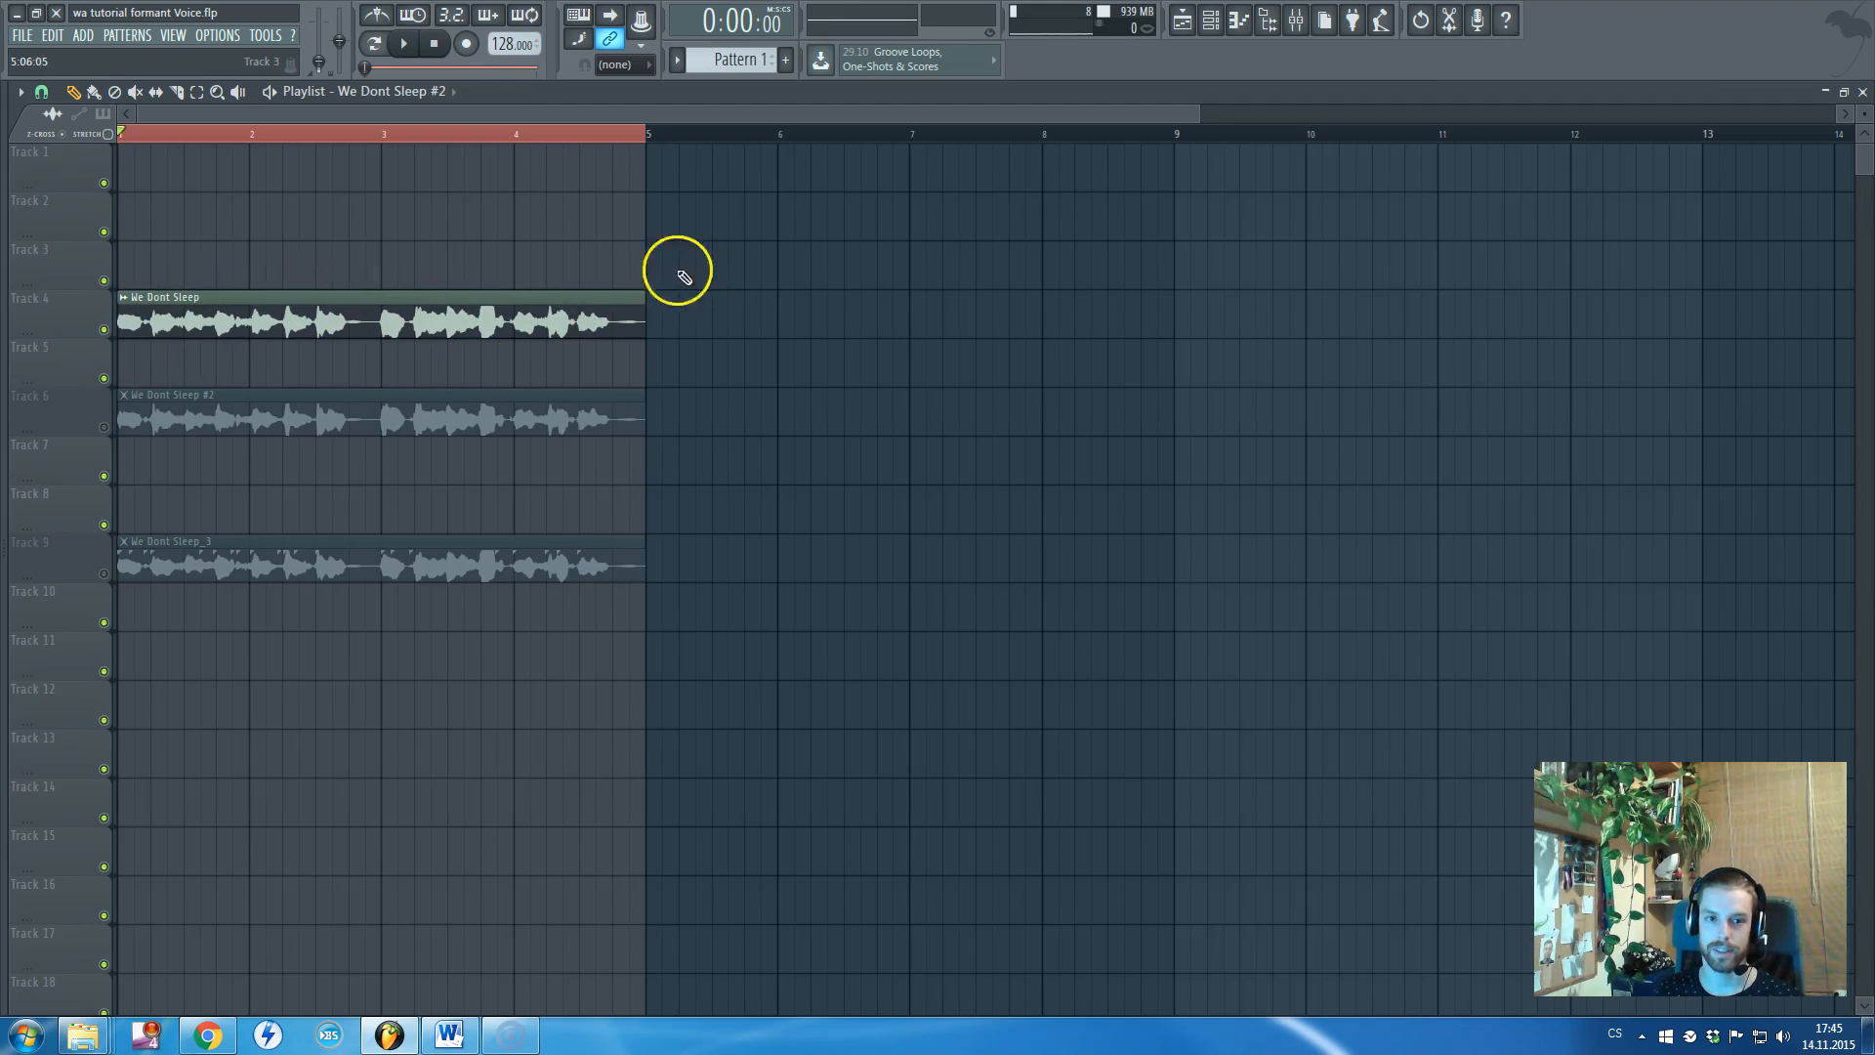
mouse_move(574, 264)
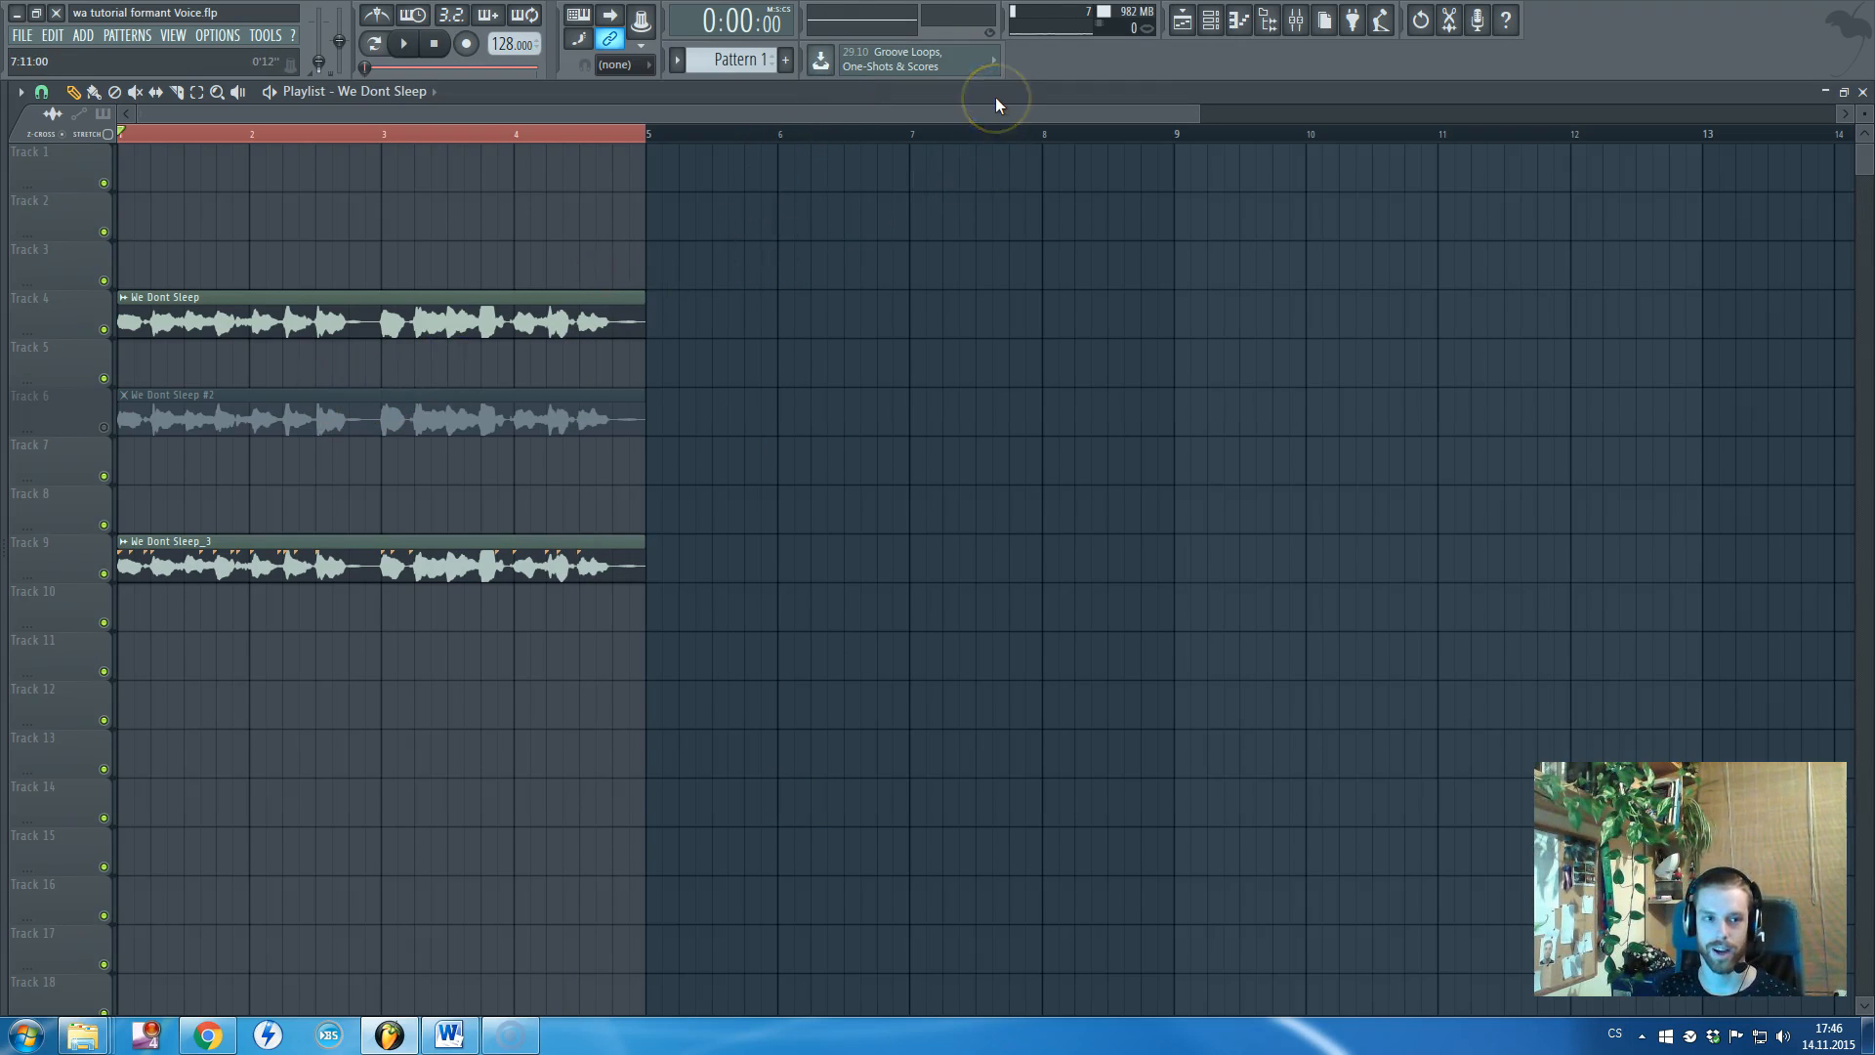
mouse_move(1621, 56)
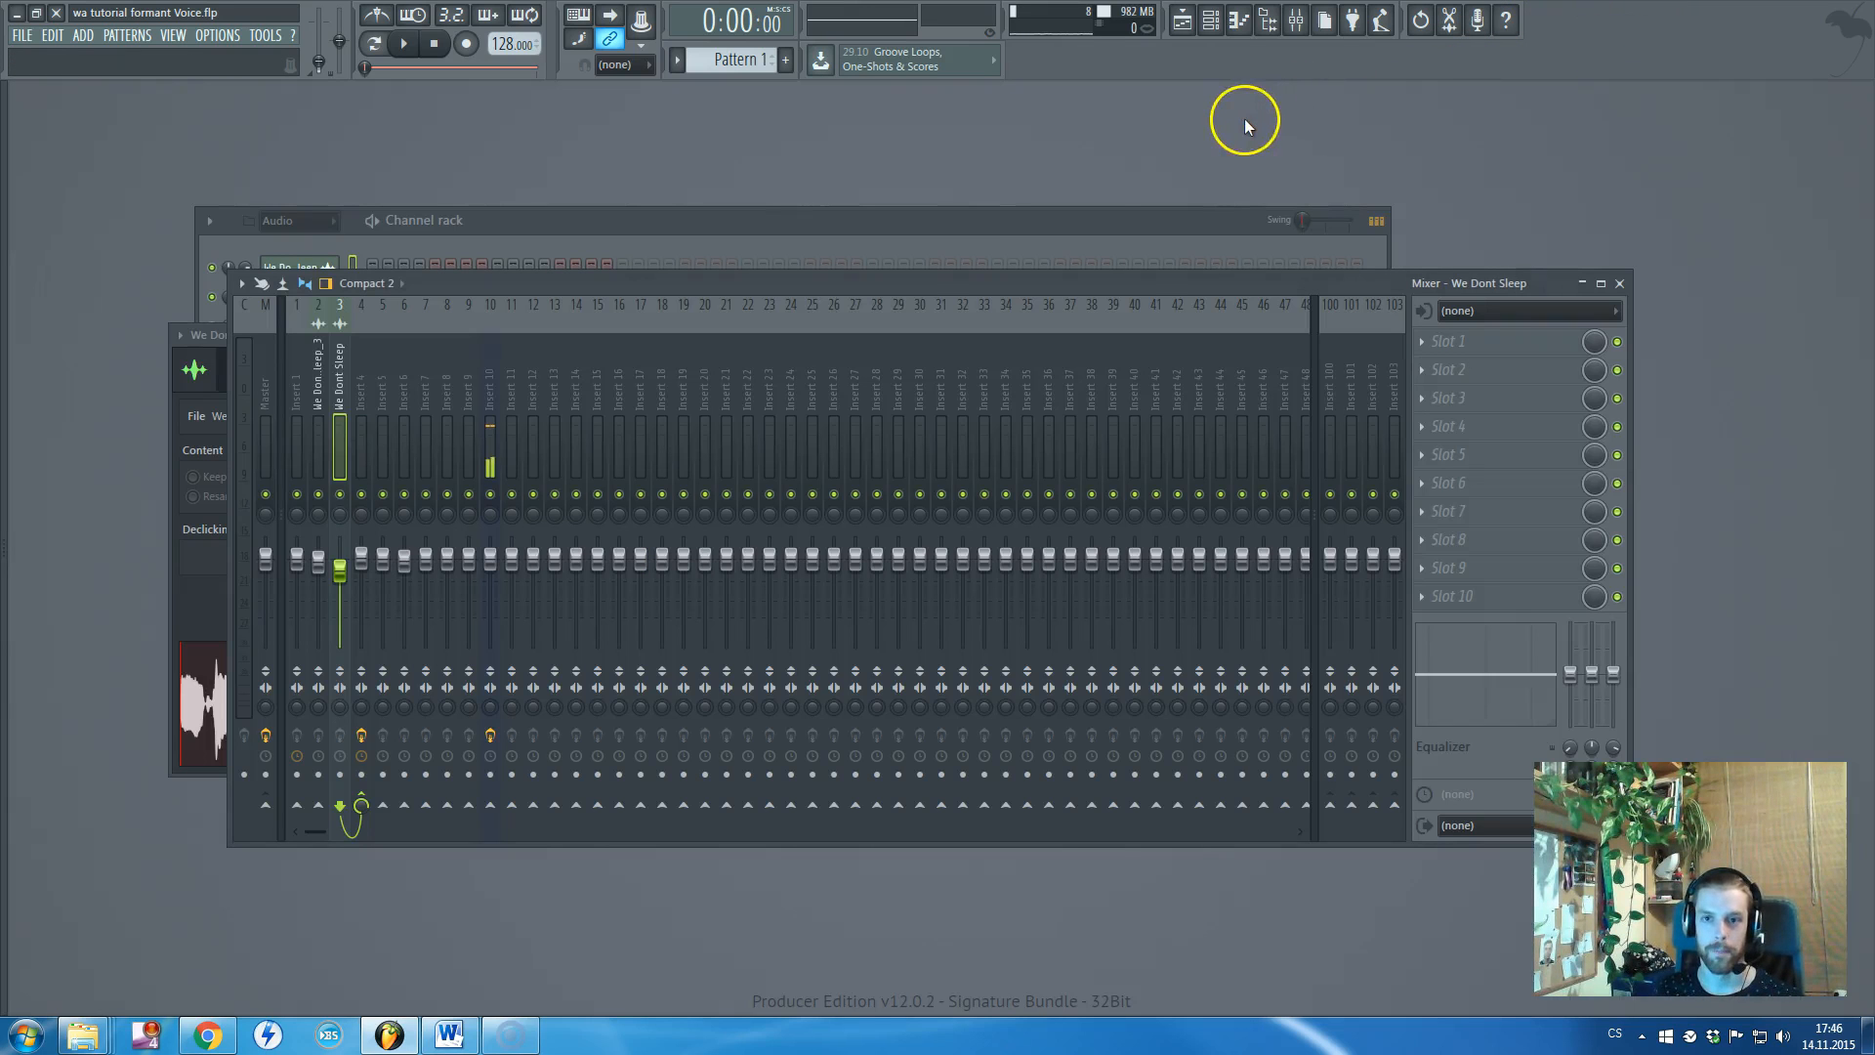
Bring the original We Dont Sleep sample settings forward and close them for Newtone
click(266, 389)
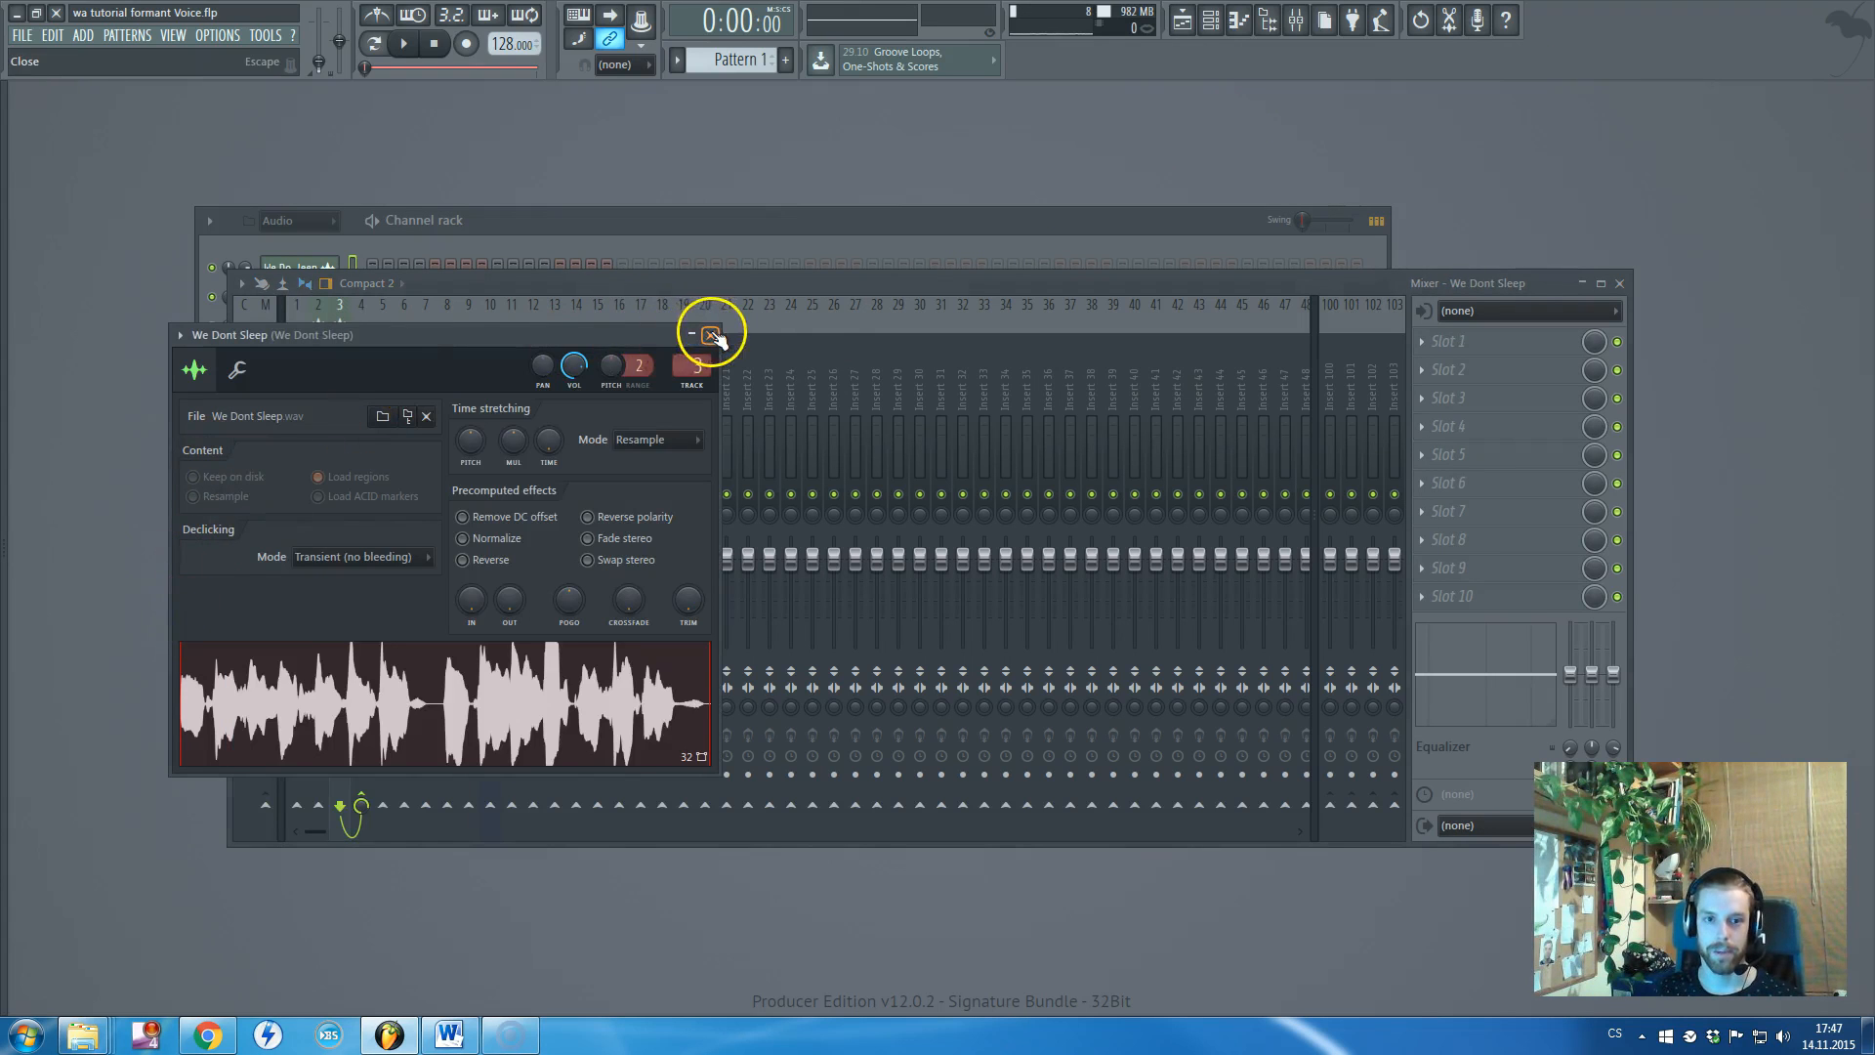
click(711, 332)
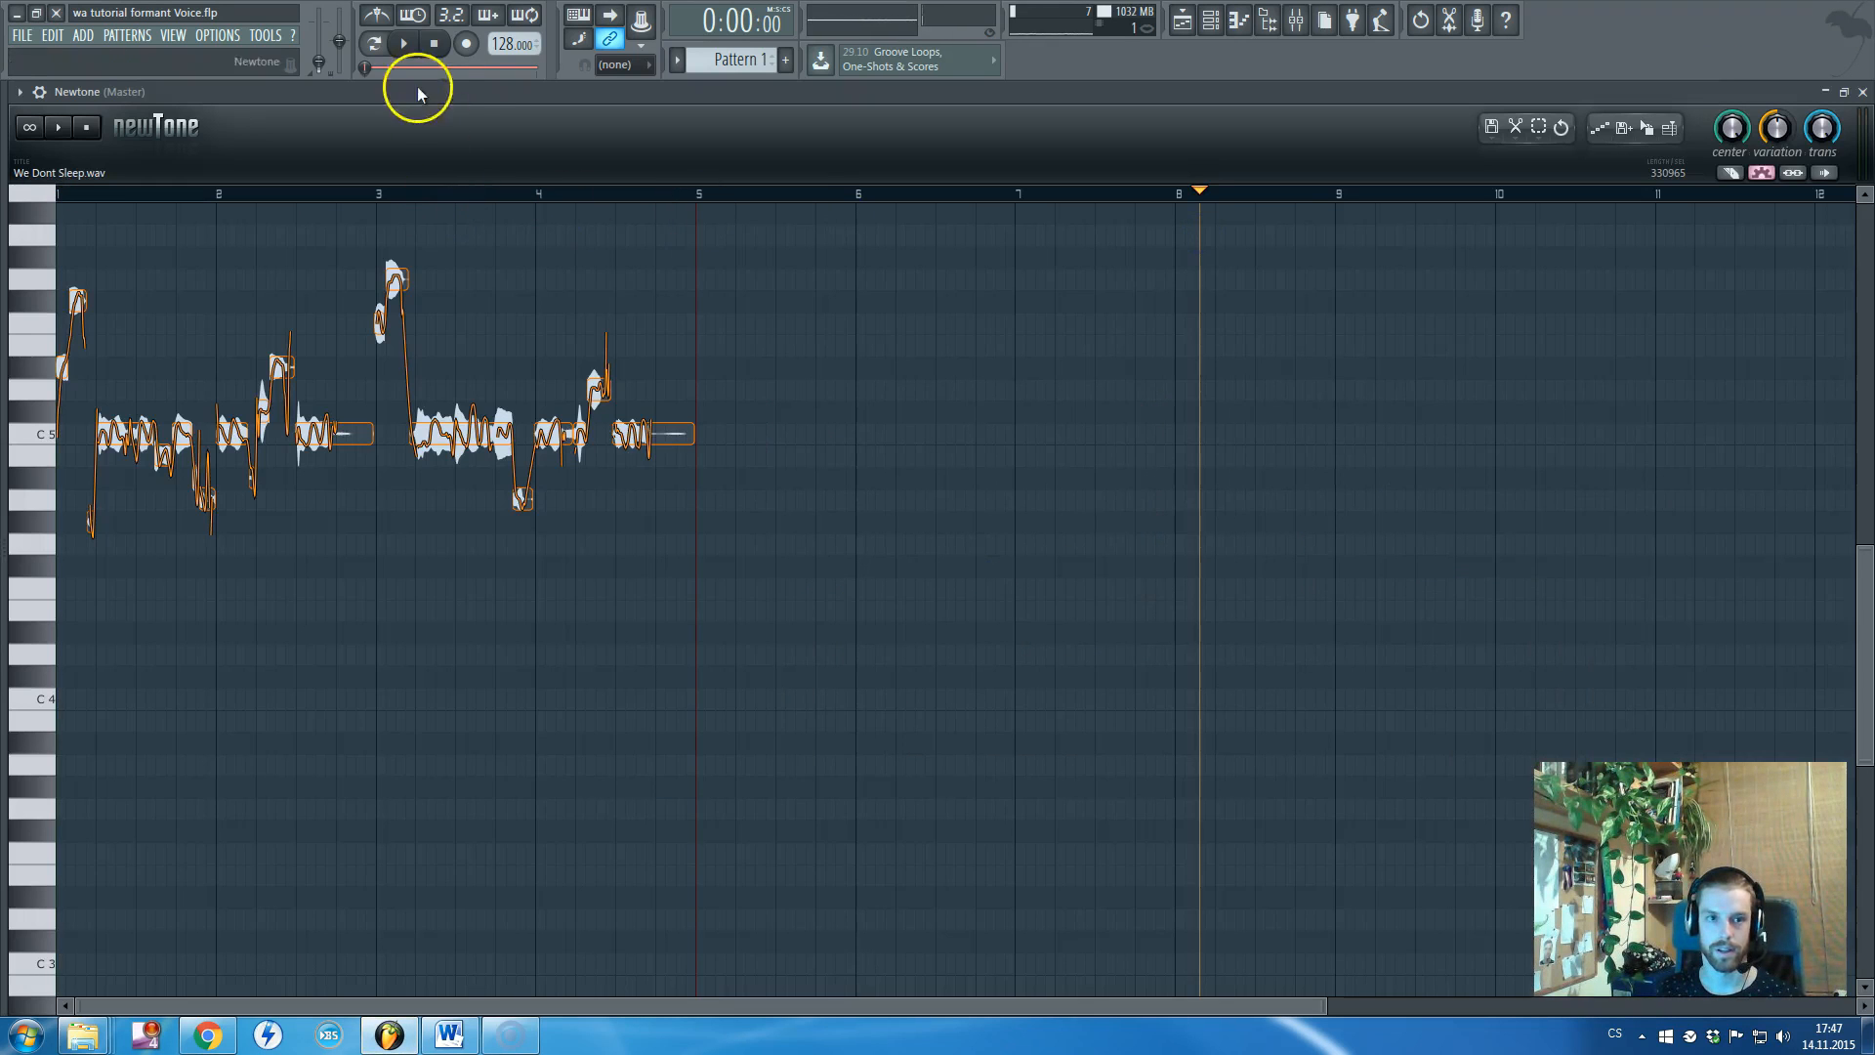
mouse_move(316, 730)
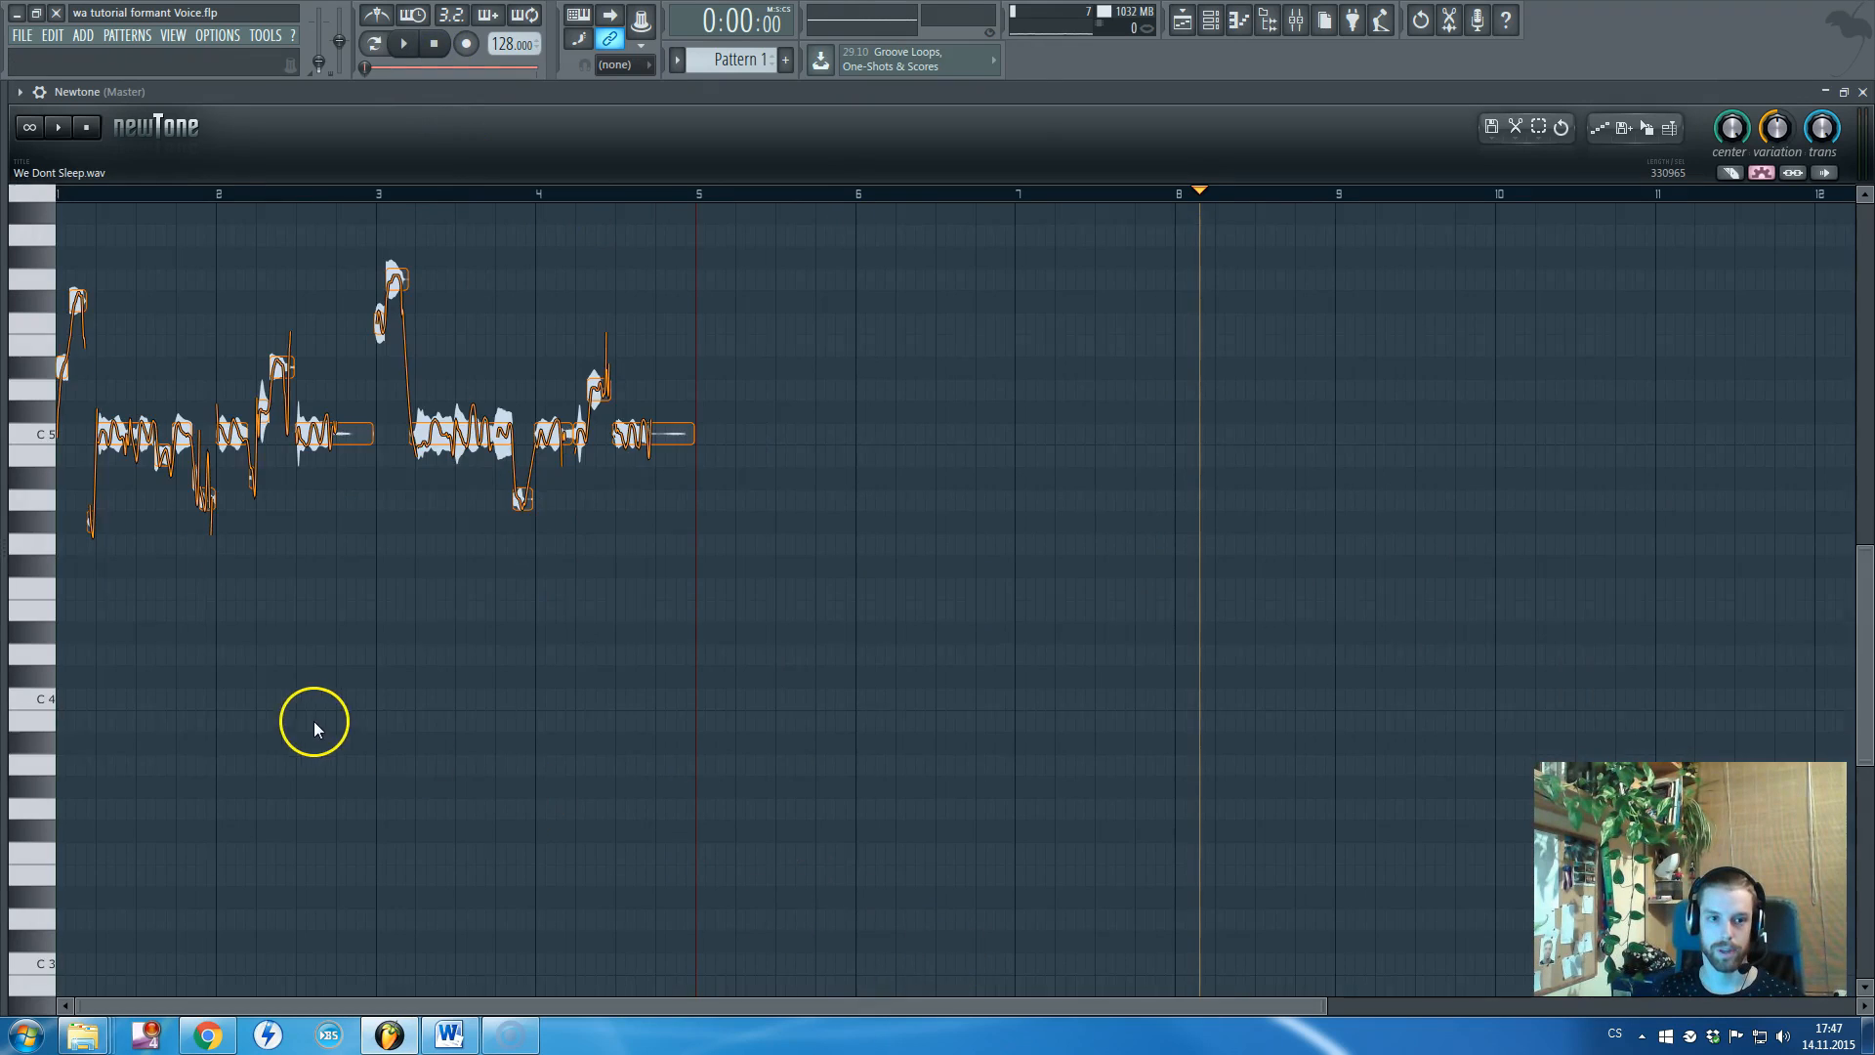
Zoom the Newtone note editor in on the first notes around bar 1
scroll(down, 3)
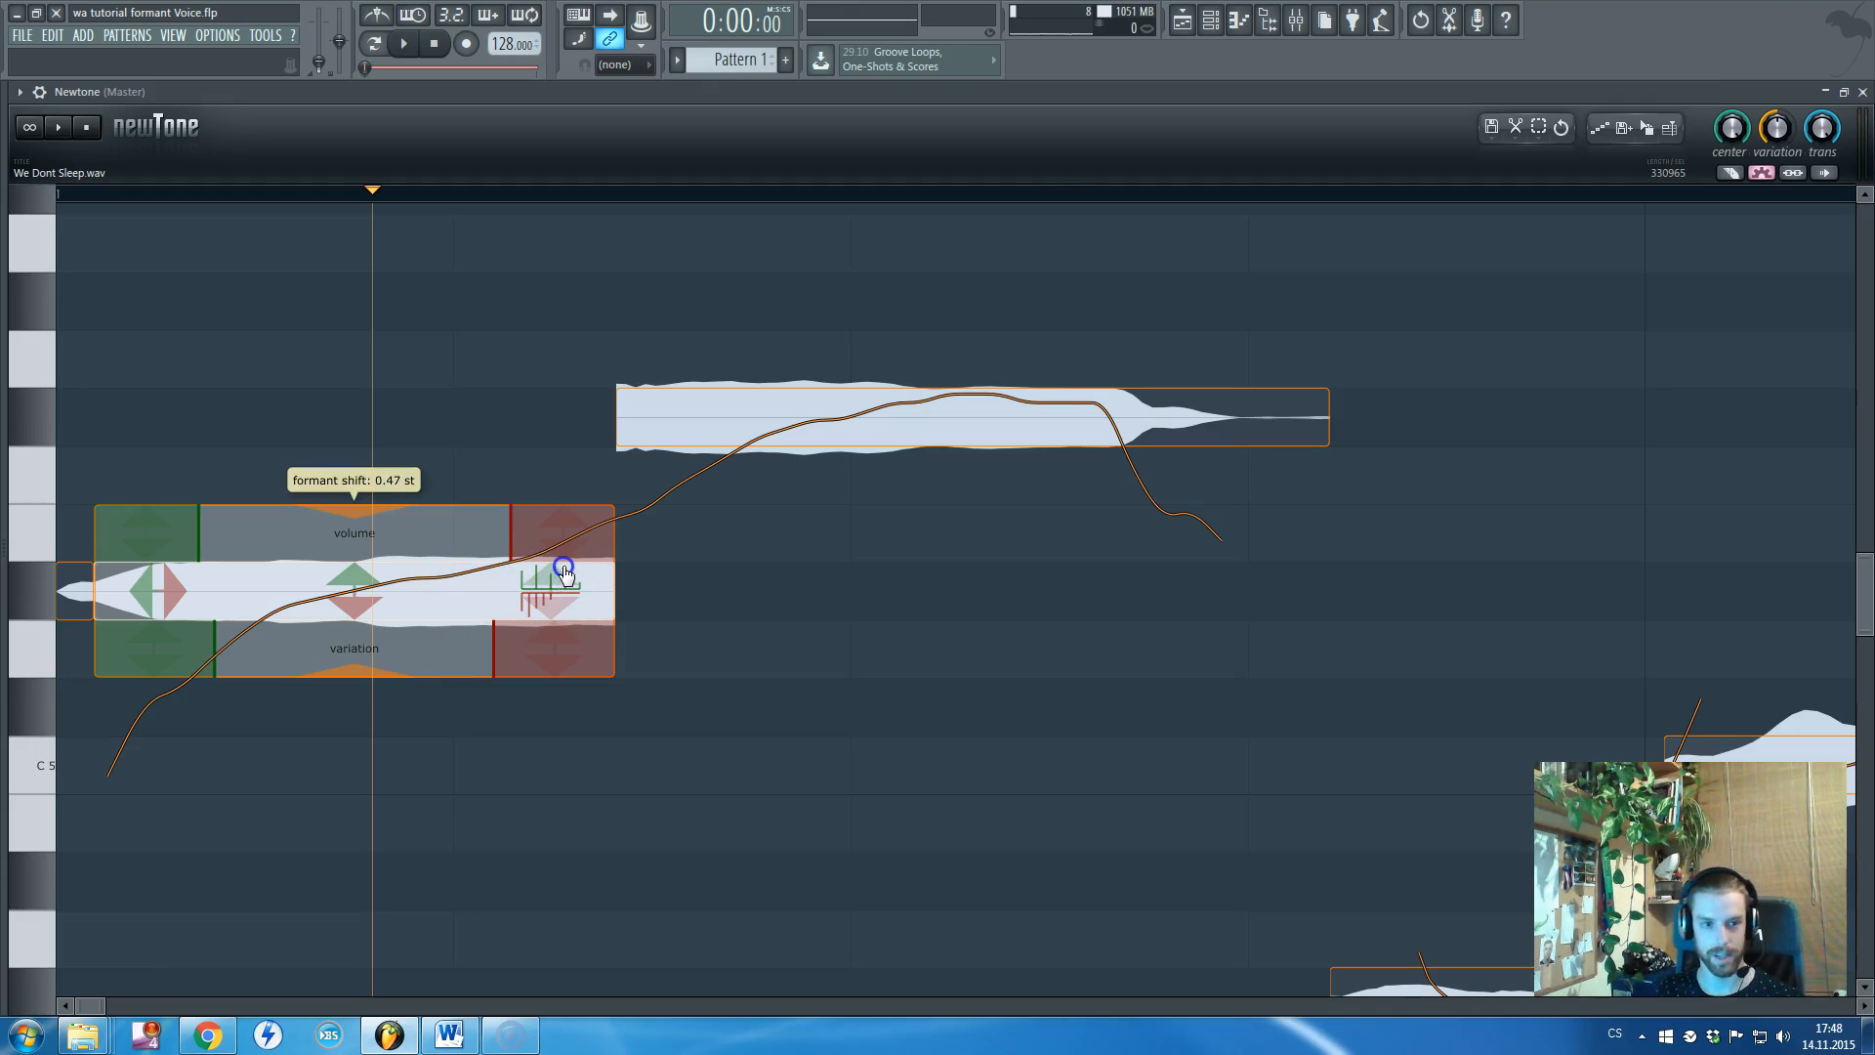
Raise the first note's formant shift to 3.32 st and adjust the next note's formants
drag(562, 569, 584, 414)
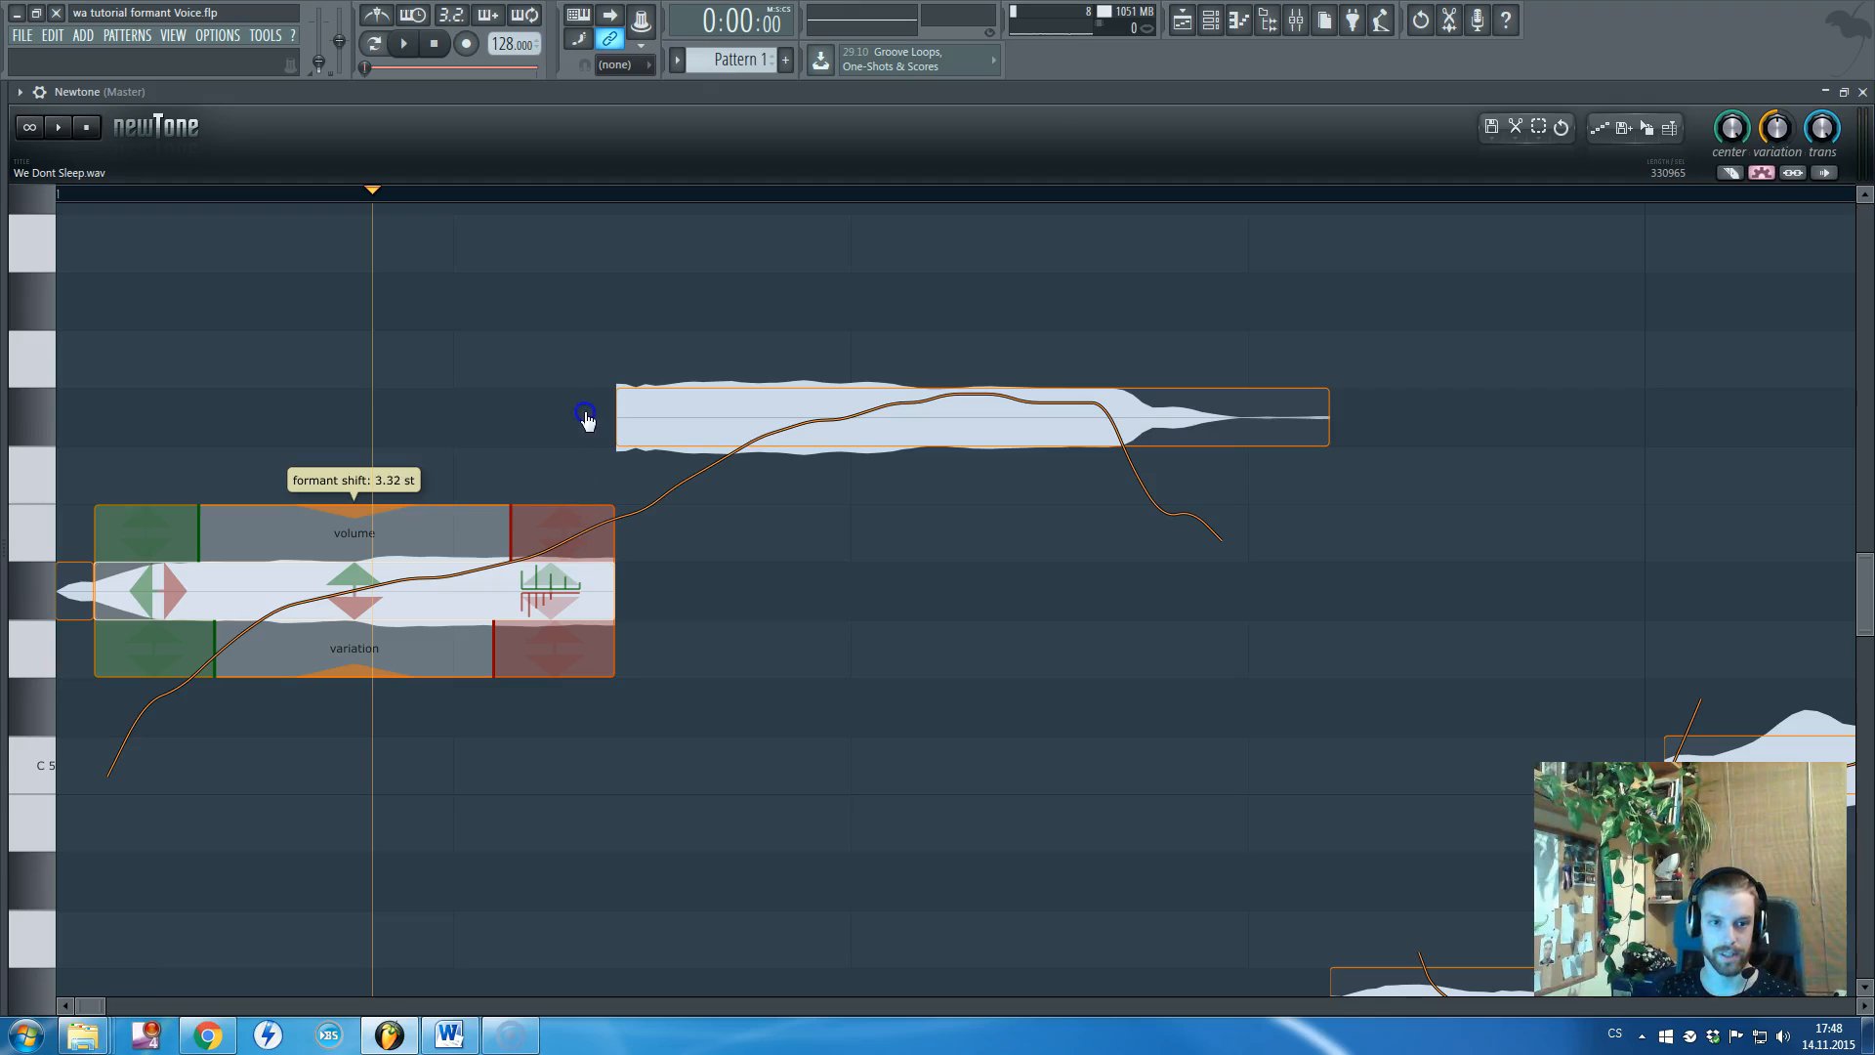
drag(586, 418, 590, 365)
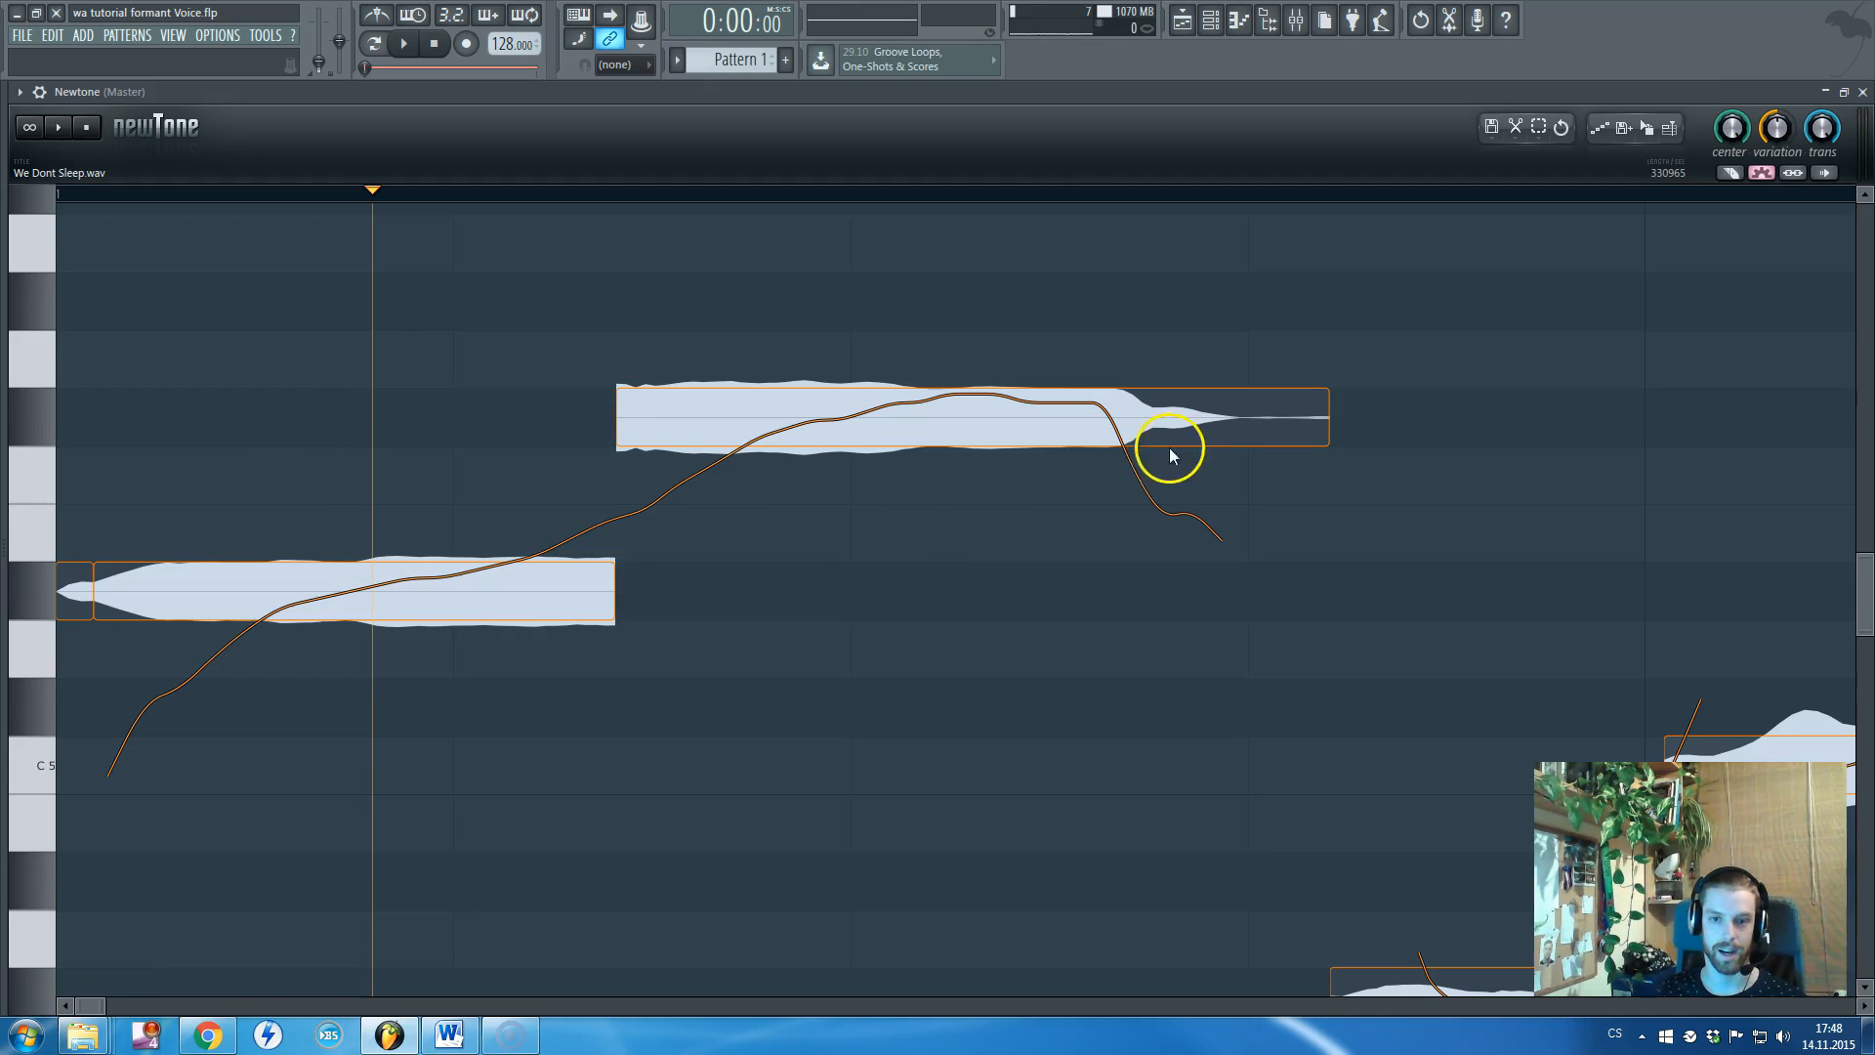
mouse_move(664, 563)
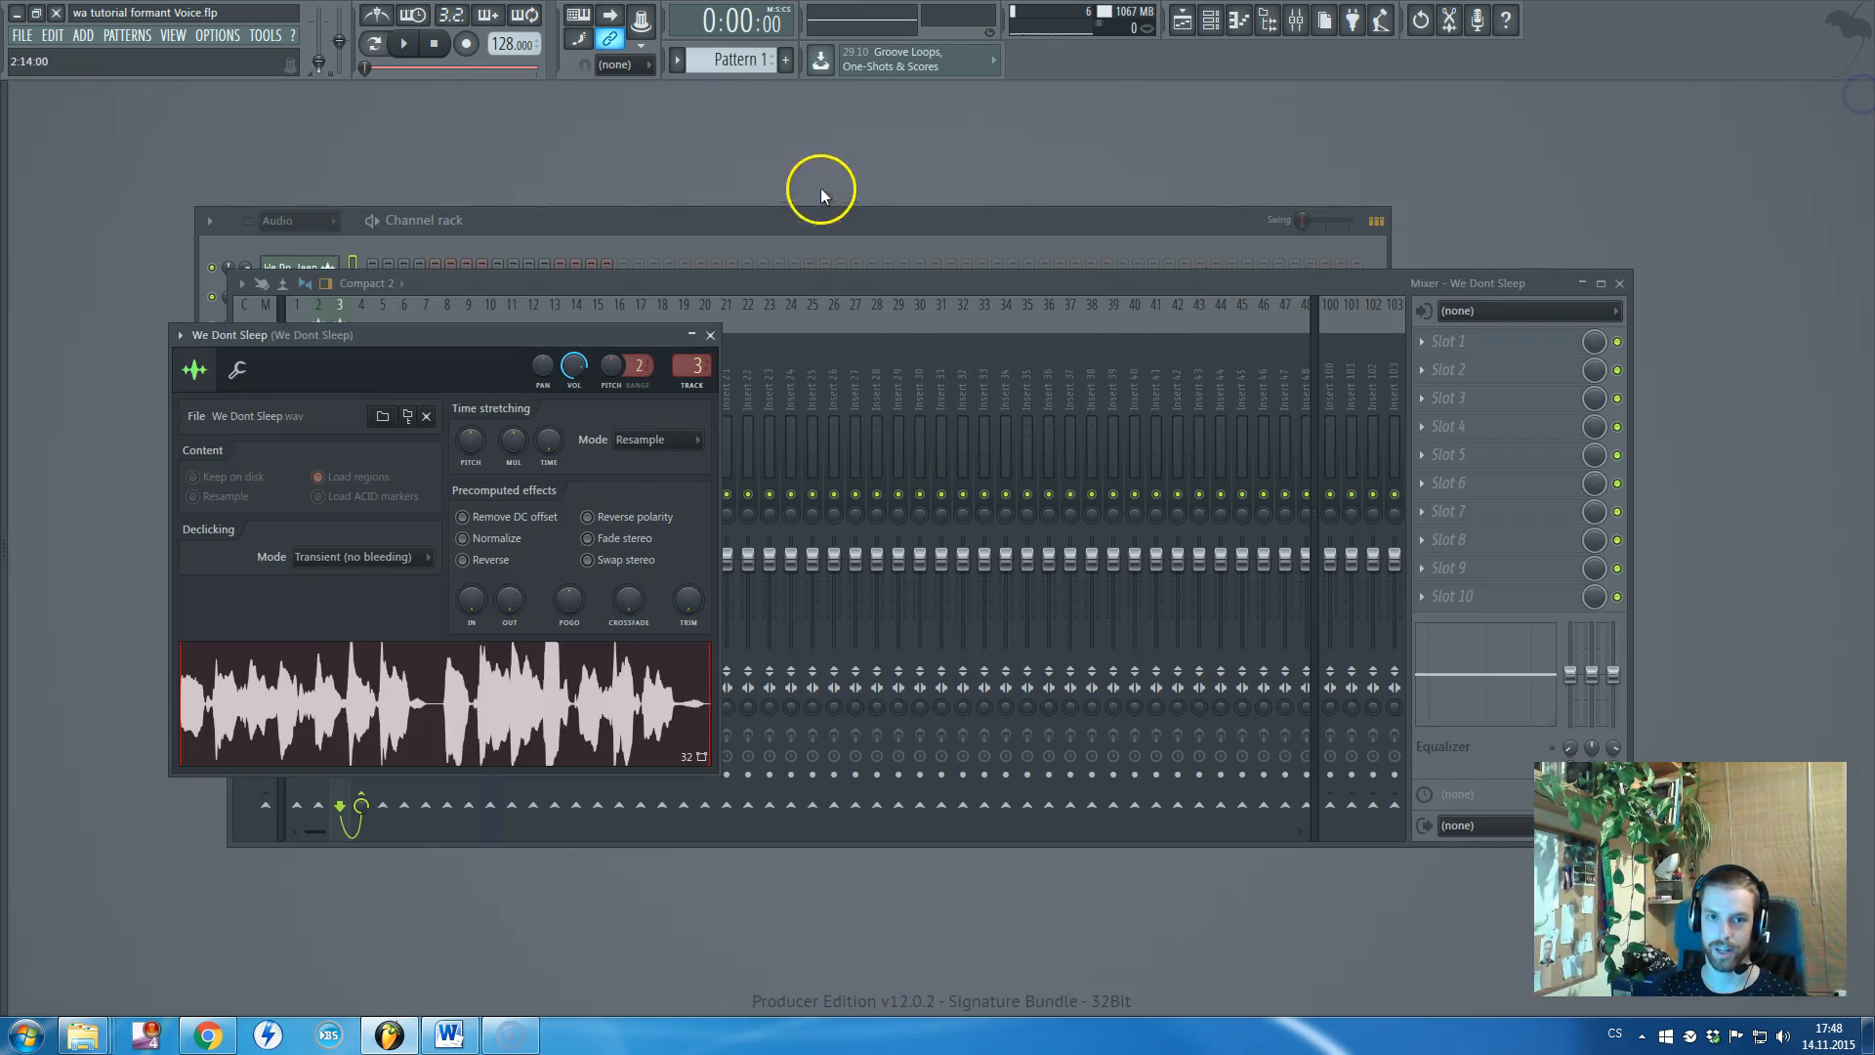
Return to the playlist and show the Master insert's effects with Edison, Newtone and Pro-L
click(1299, 23)
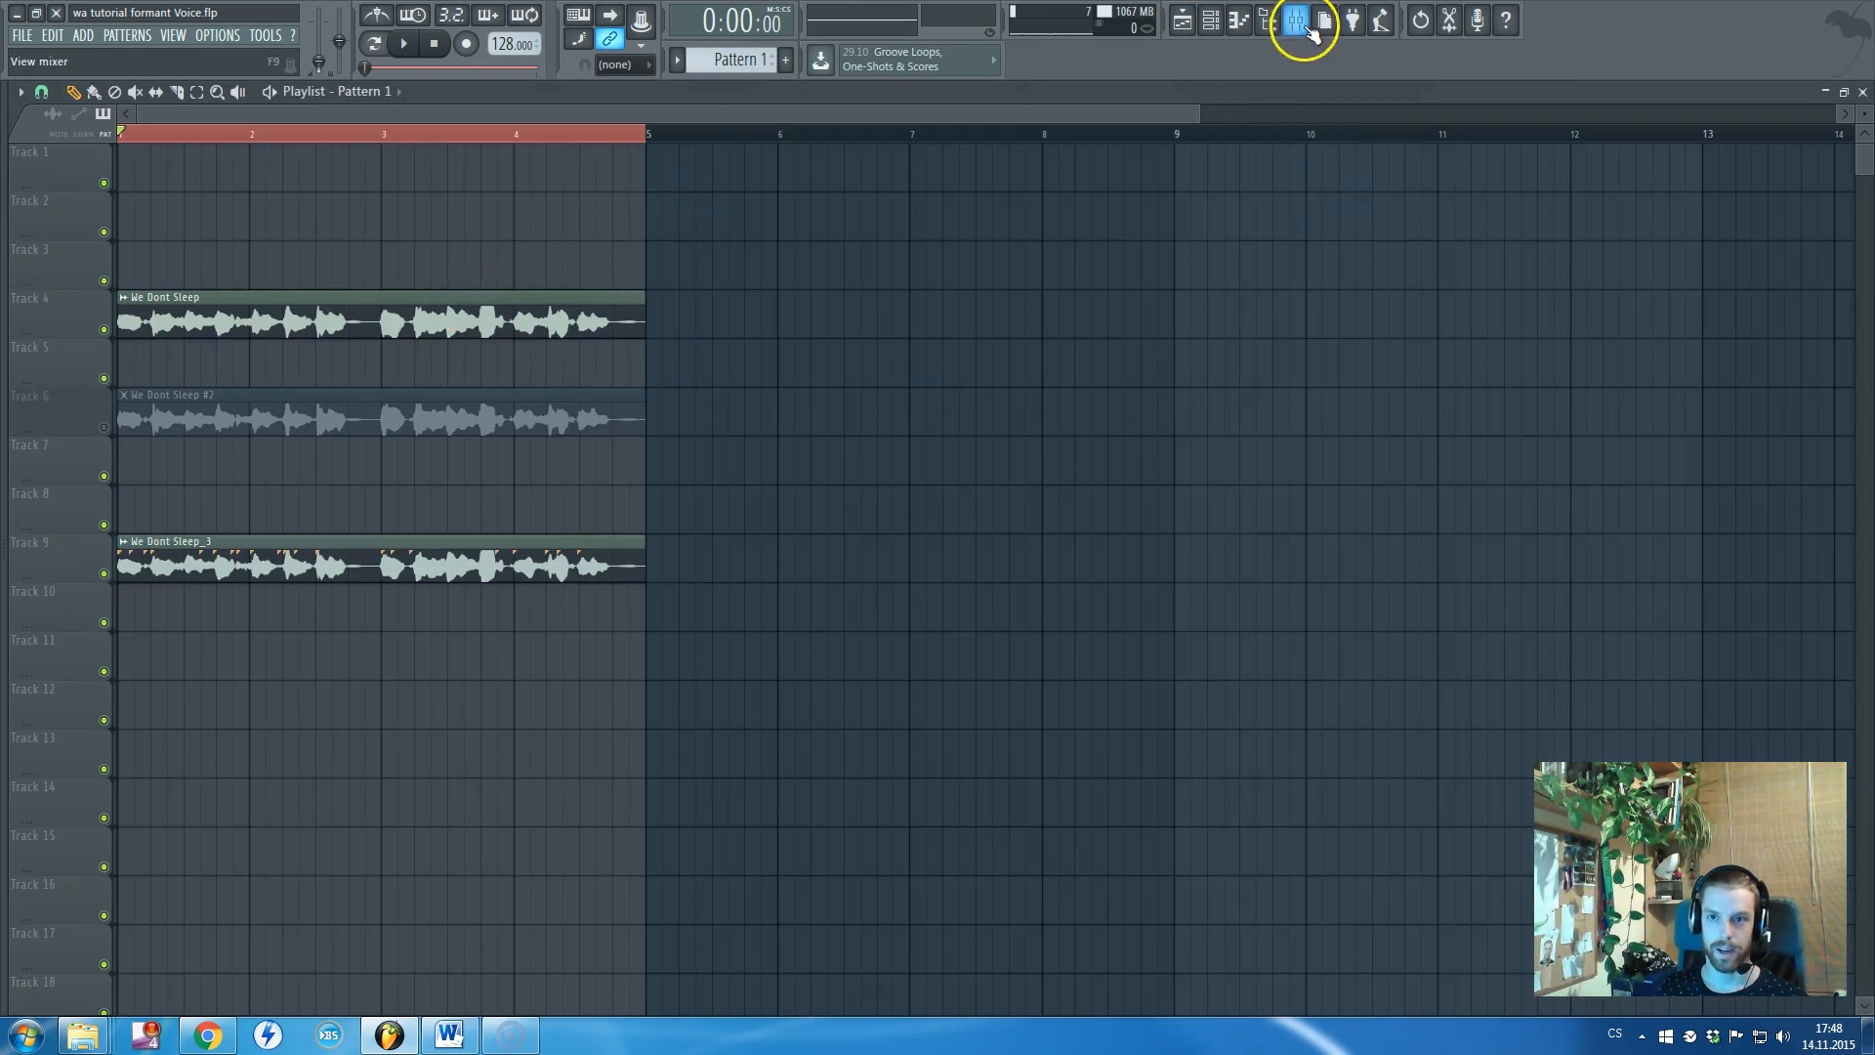
click(1297, 21)
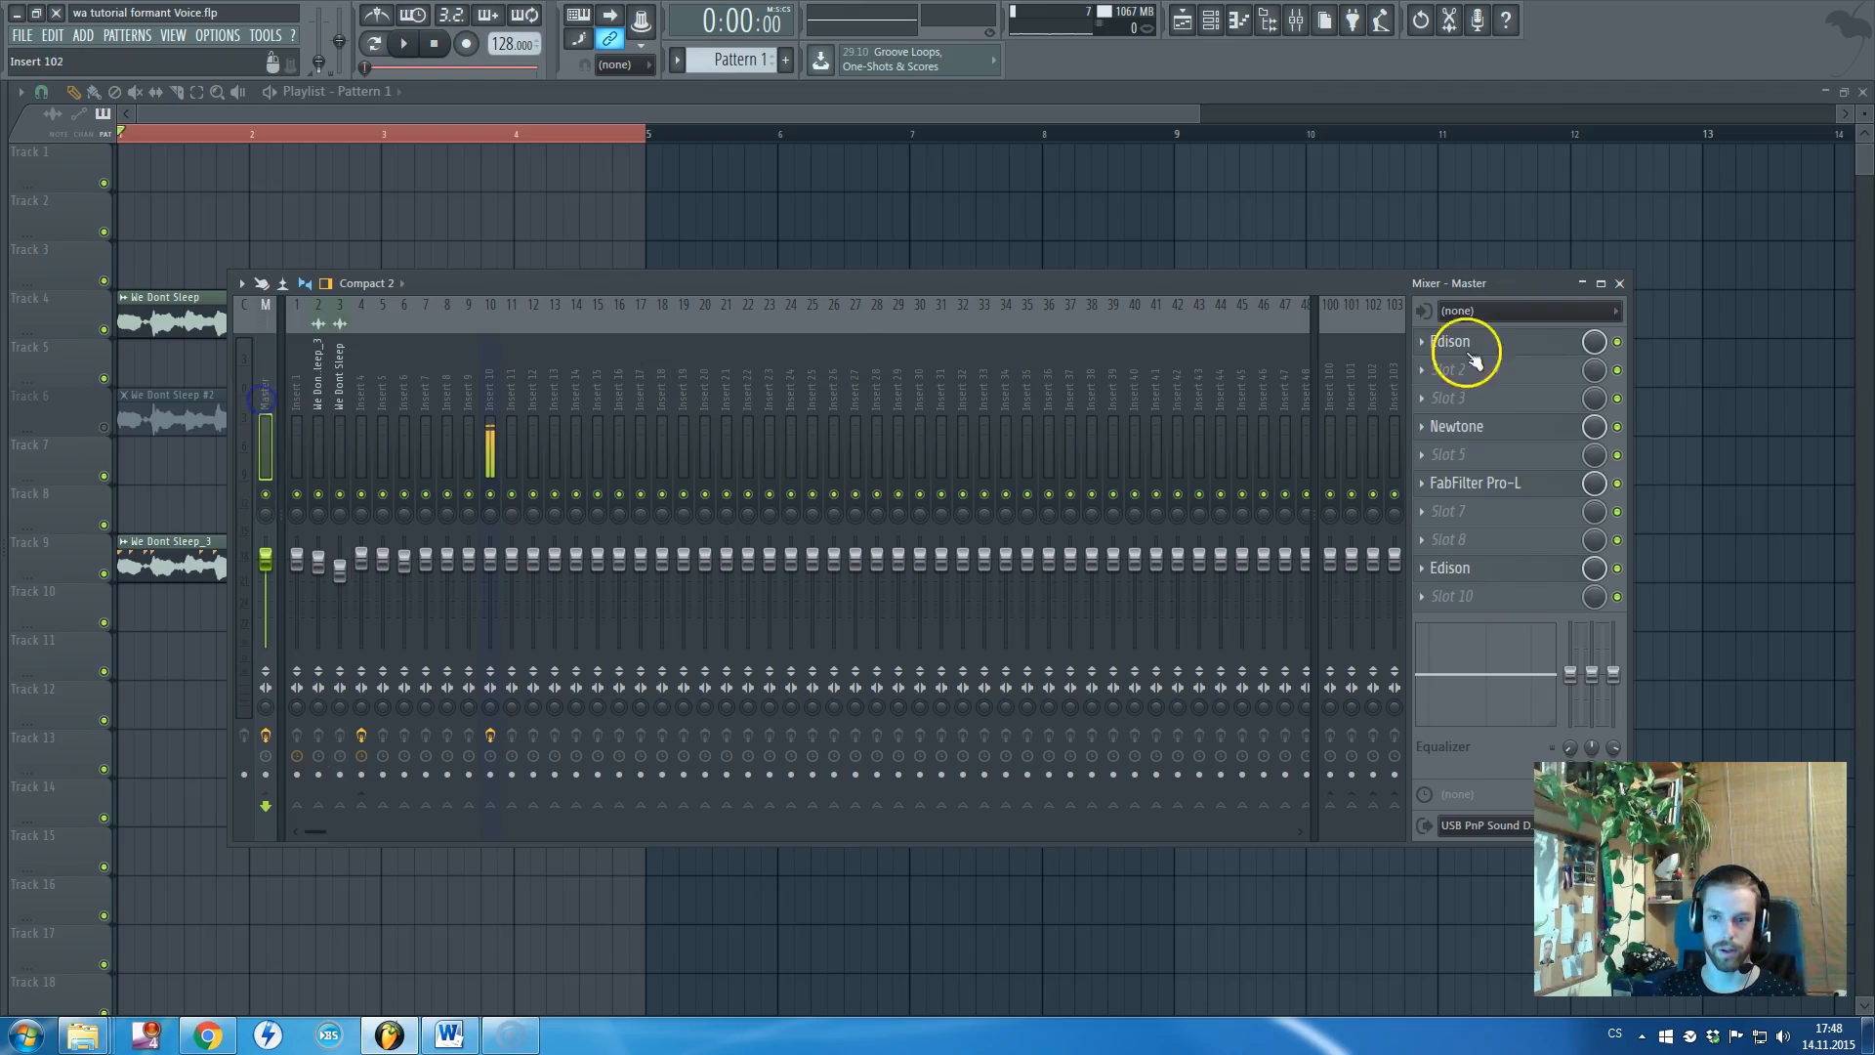